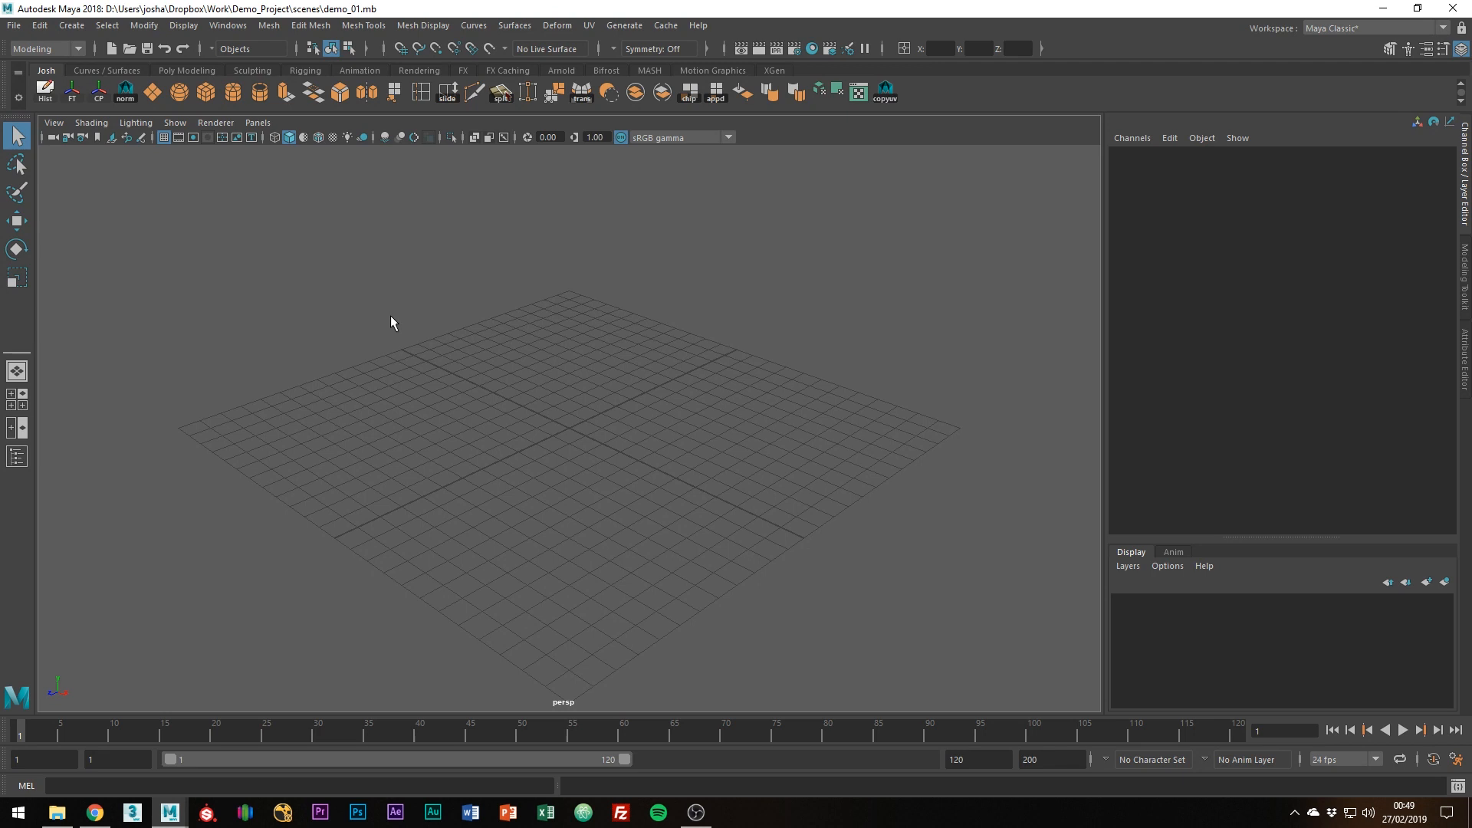
mouse_move(277, 179)
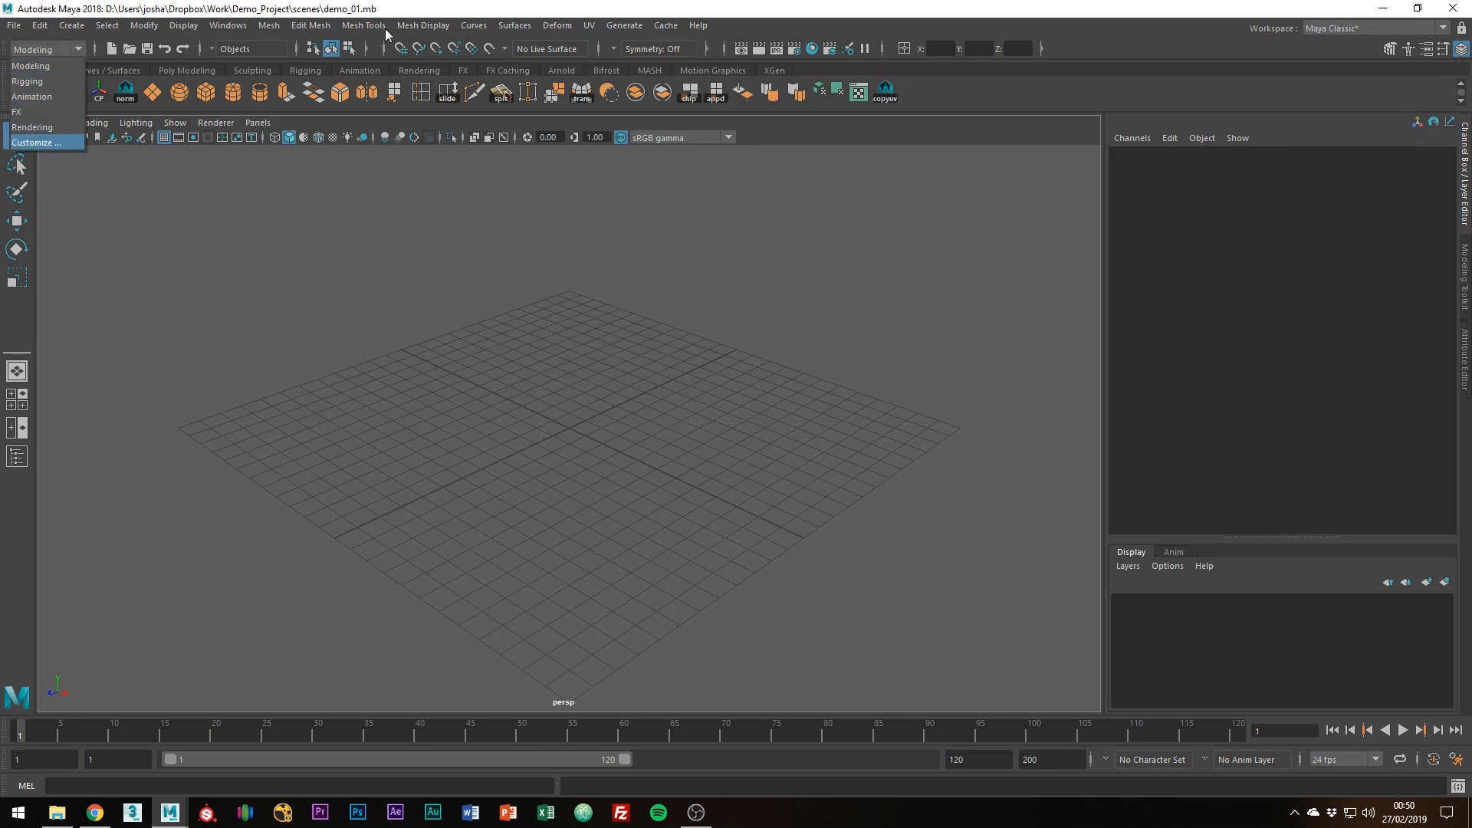
mouse_move(36, 66)
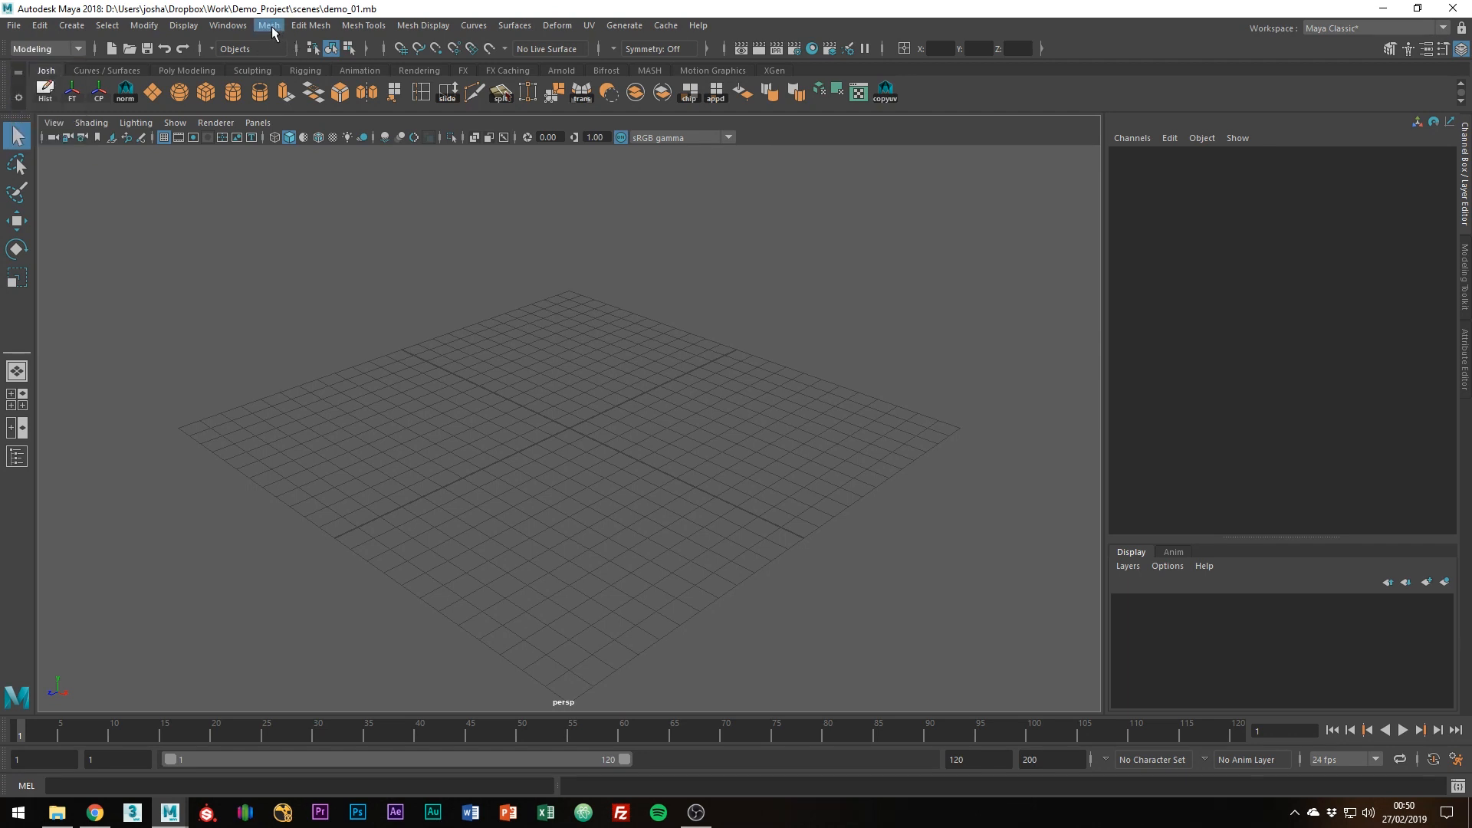
Open the menu set list, close it with Modeling kept, then reopen it.
click(42, 49)
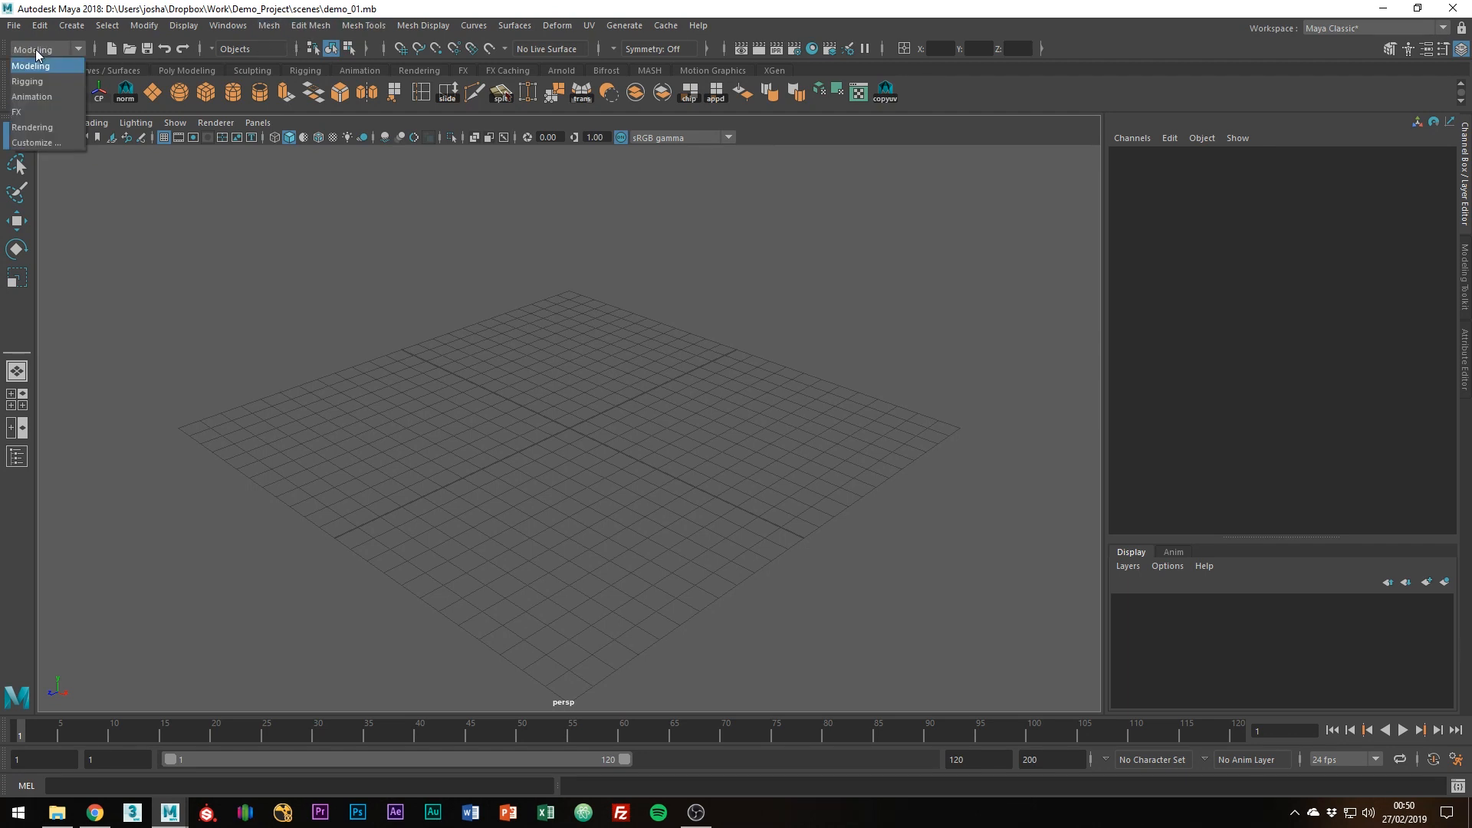
click(26, 80)
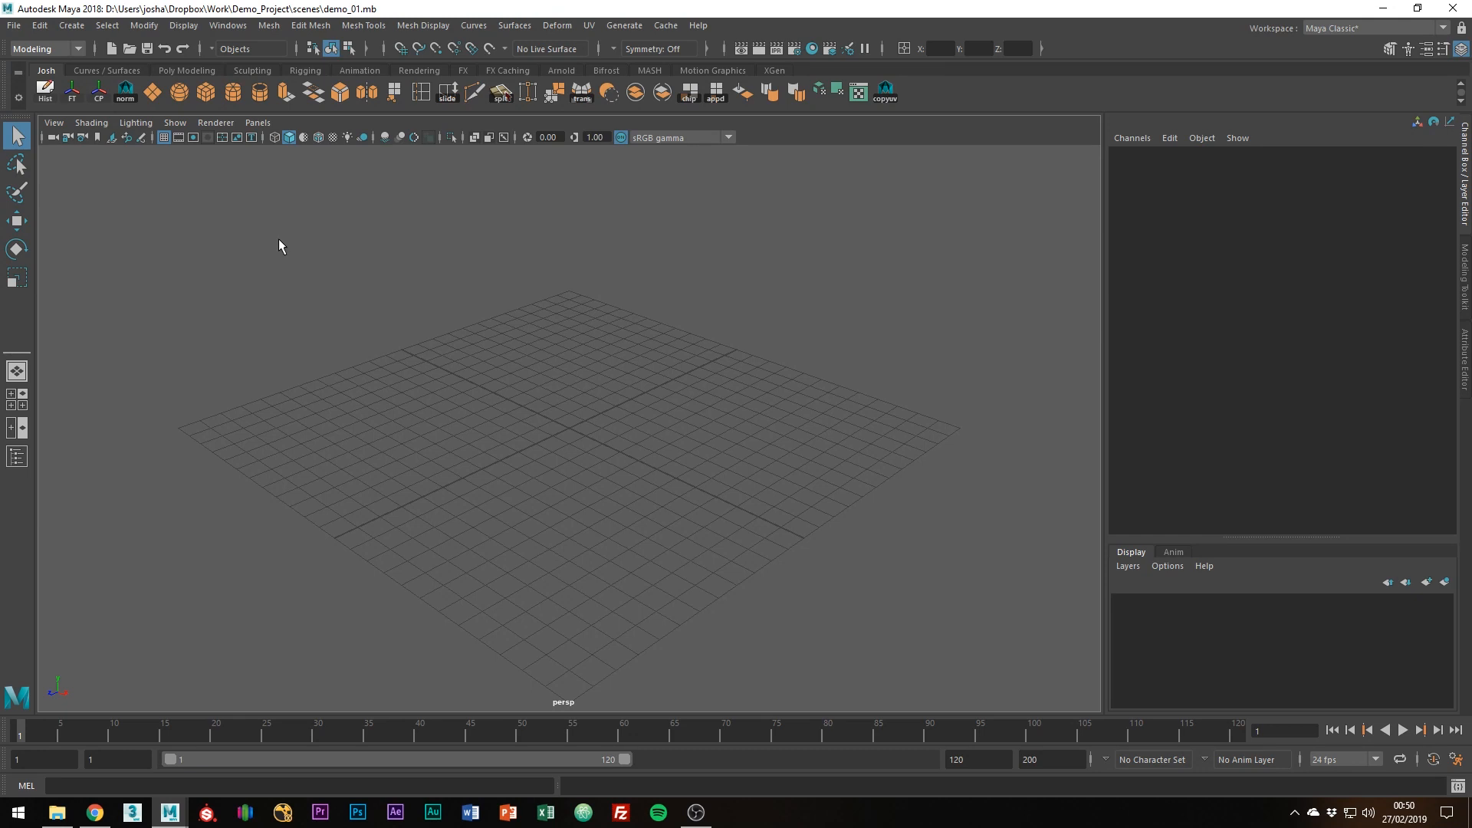
click(45, 49)
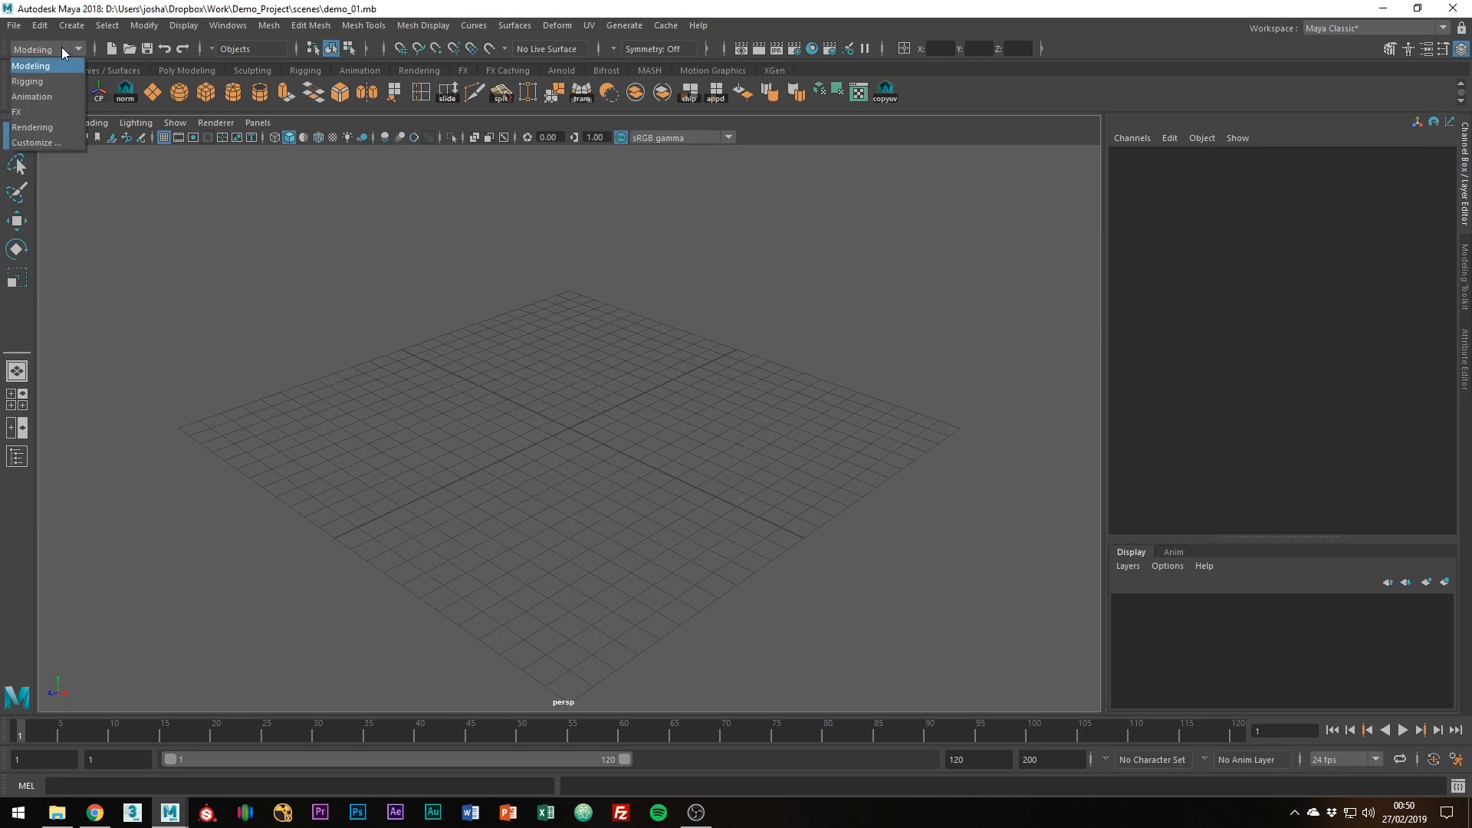
Keep Modeling as the menu set and bring up the spacebar hotbox.
click(30, 66)
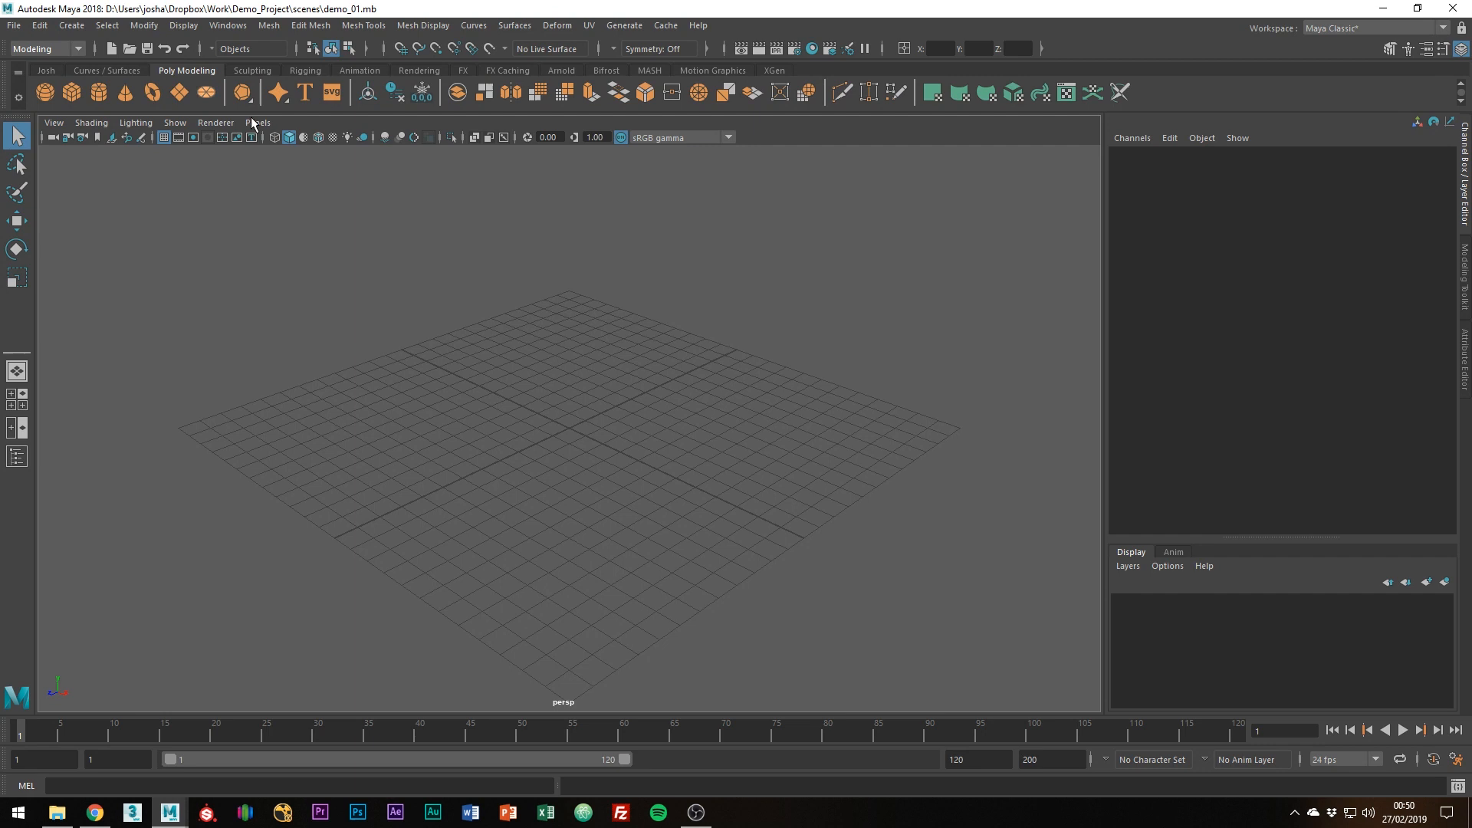
mouse_move(1175, 104)
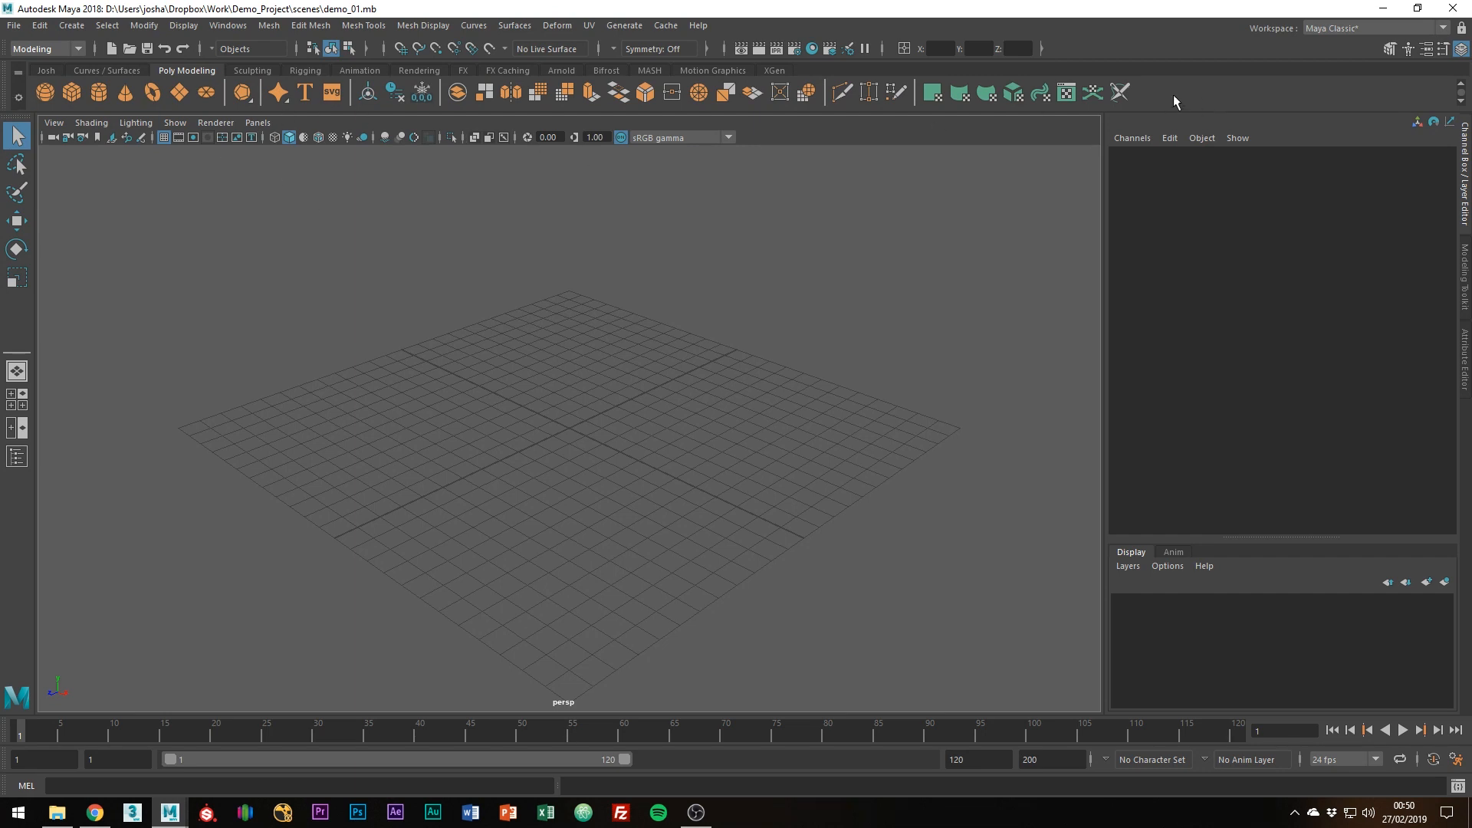
mouse_move(135, 119)
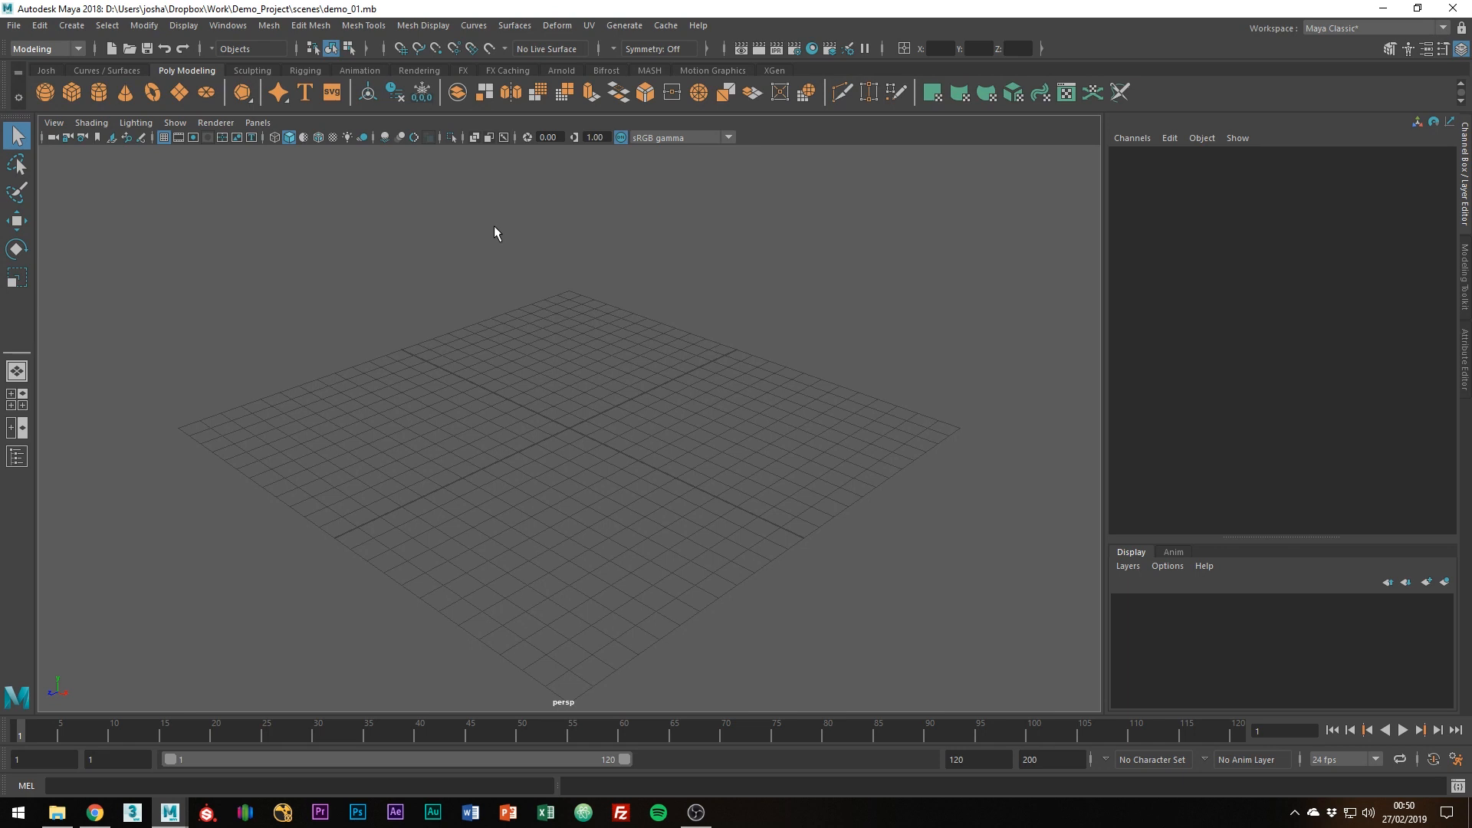
mouse_move(484, 255)
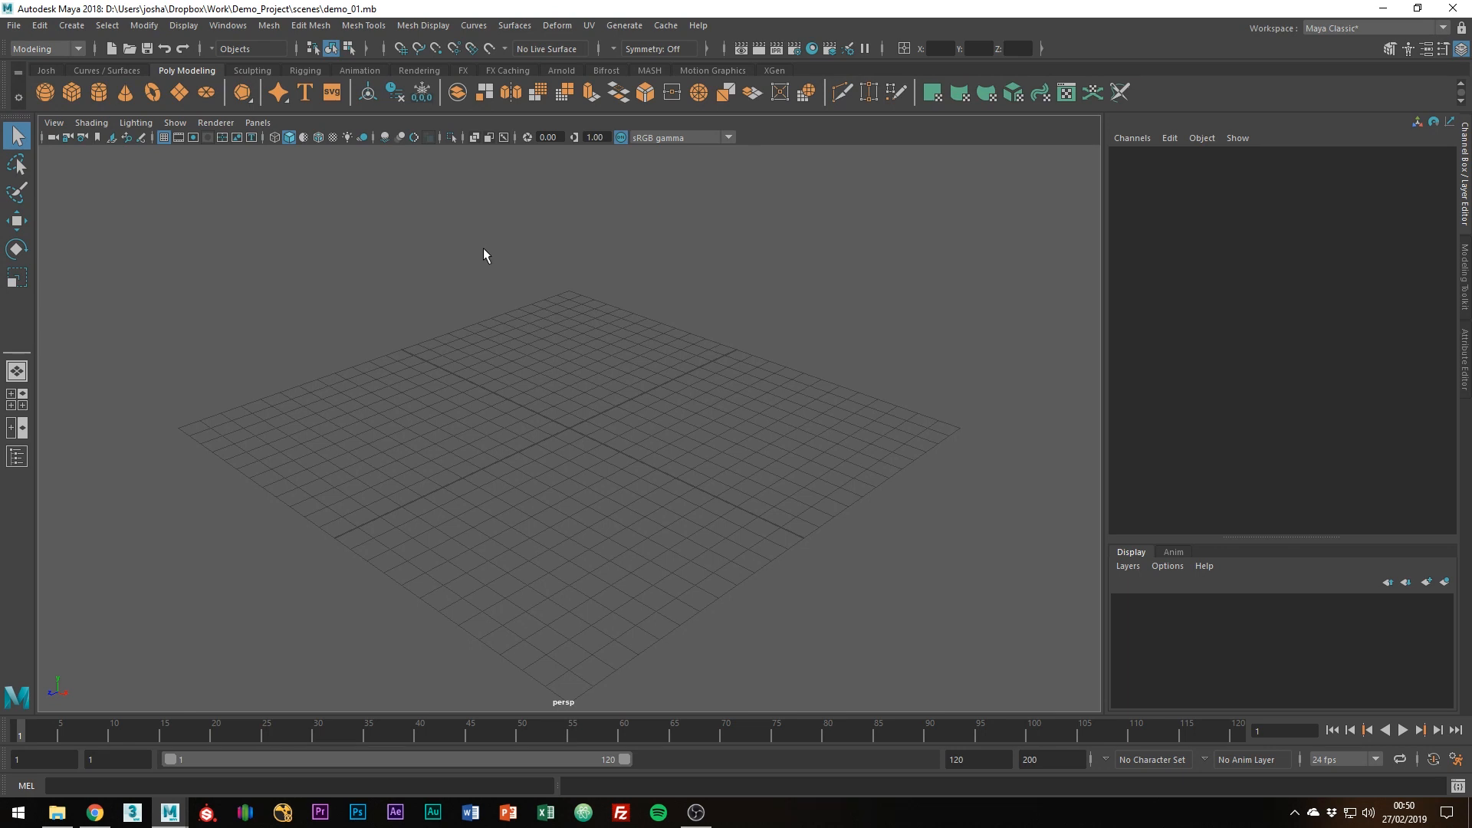
key(space)
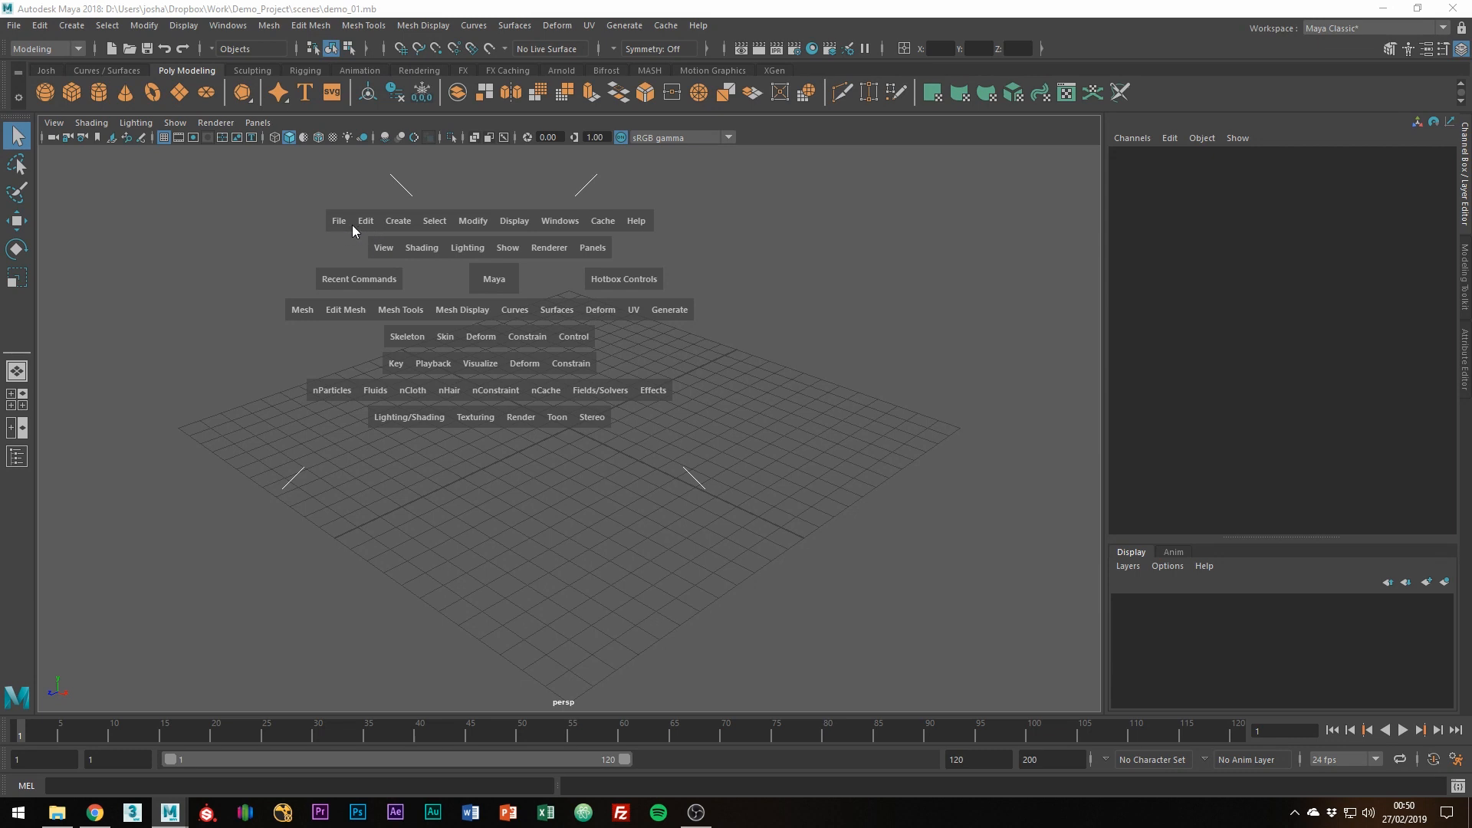
mouse_move(347, 231)
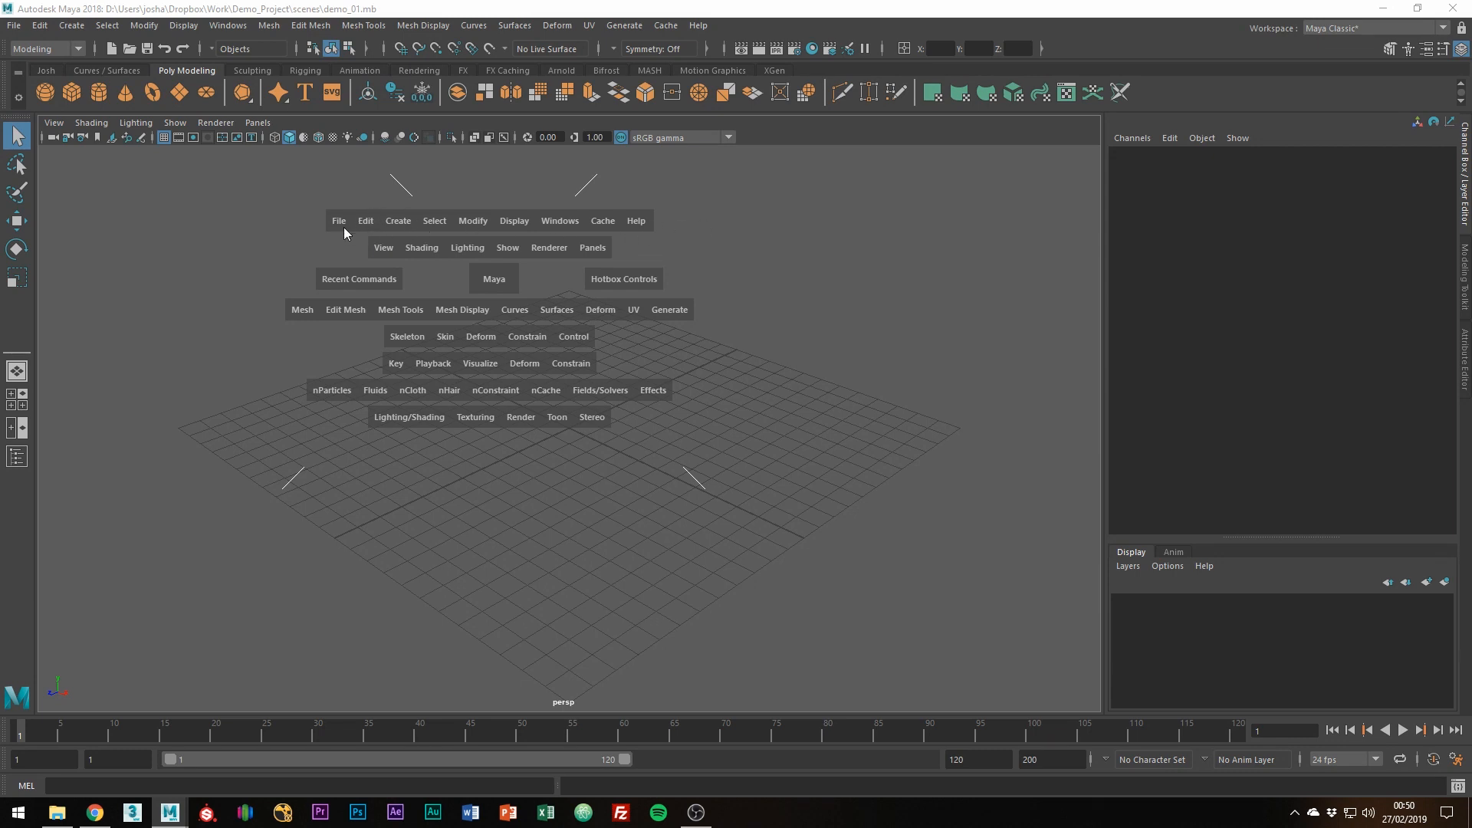
mouse_move(333, 338)
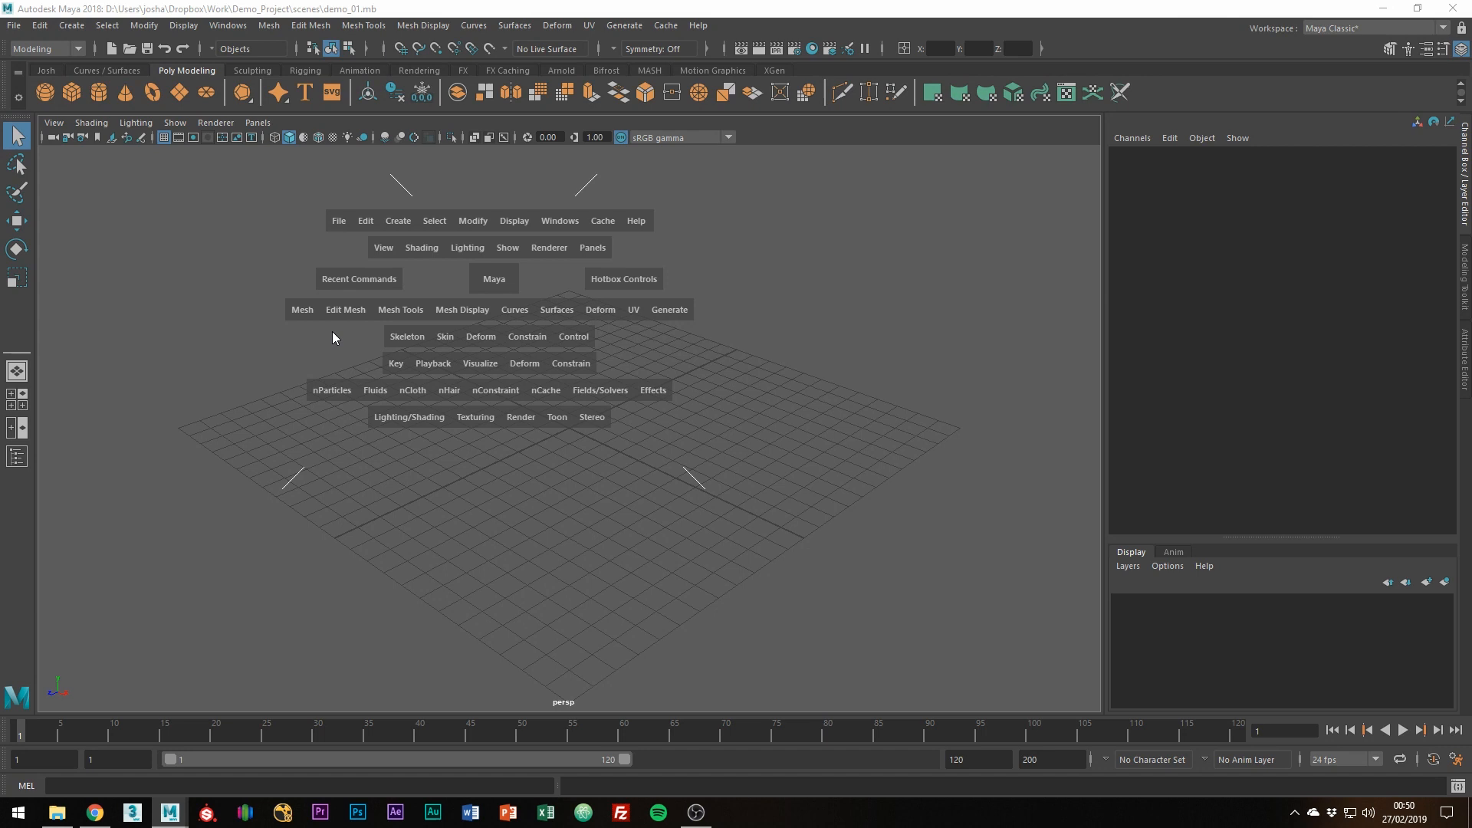
mouse_move(568, 323)
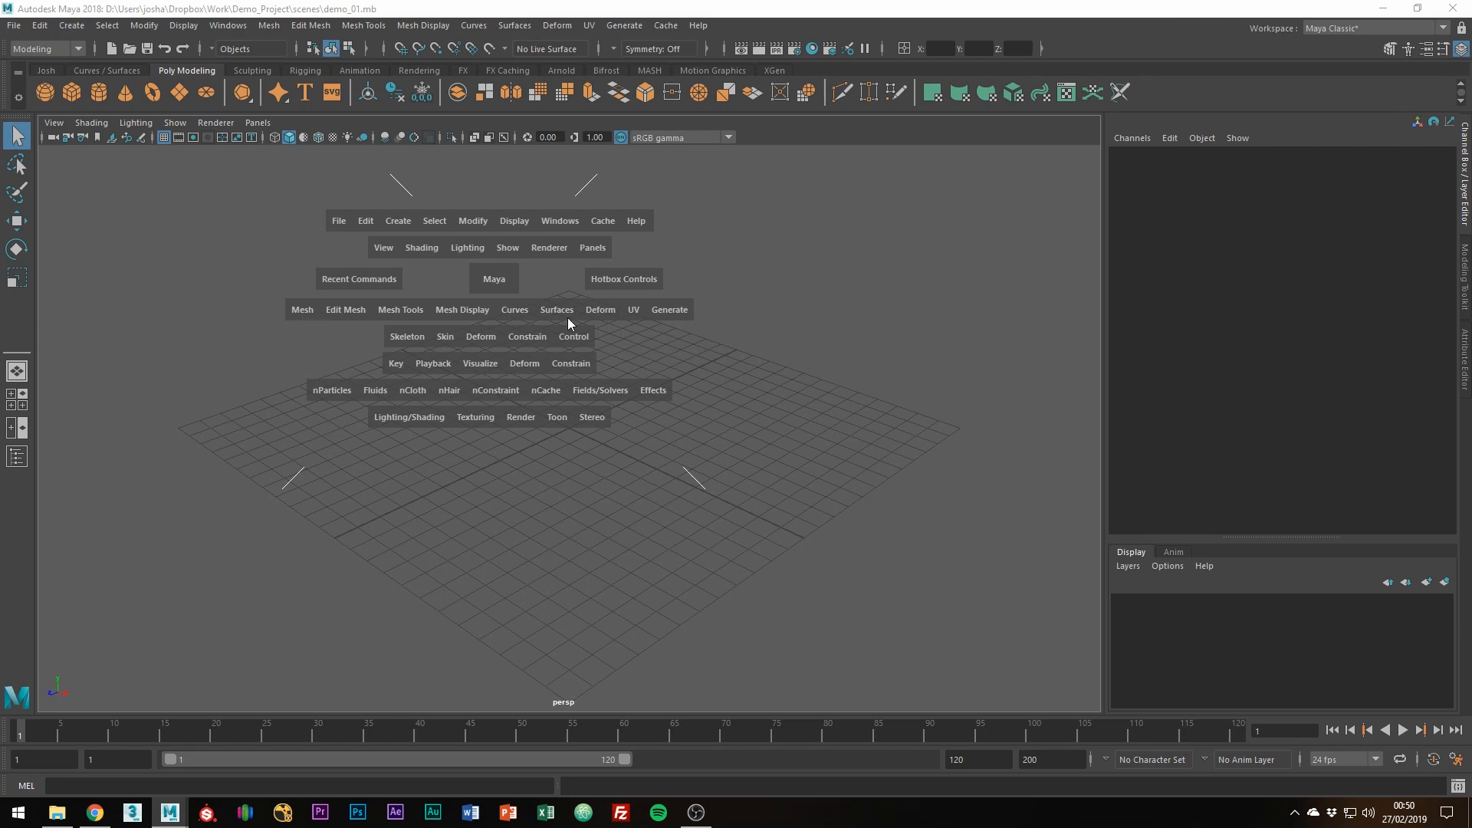
mouse_move(415, 368)
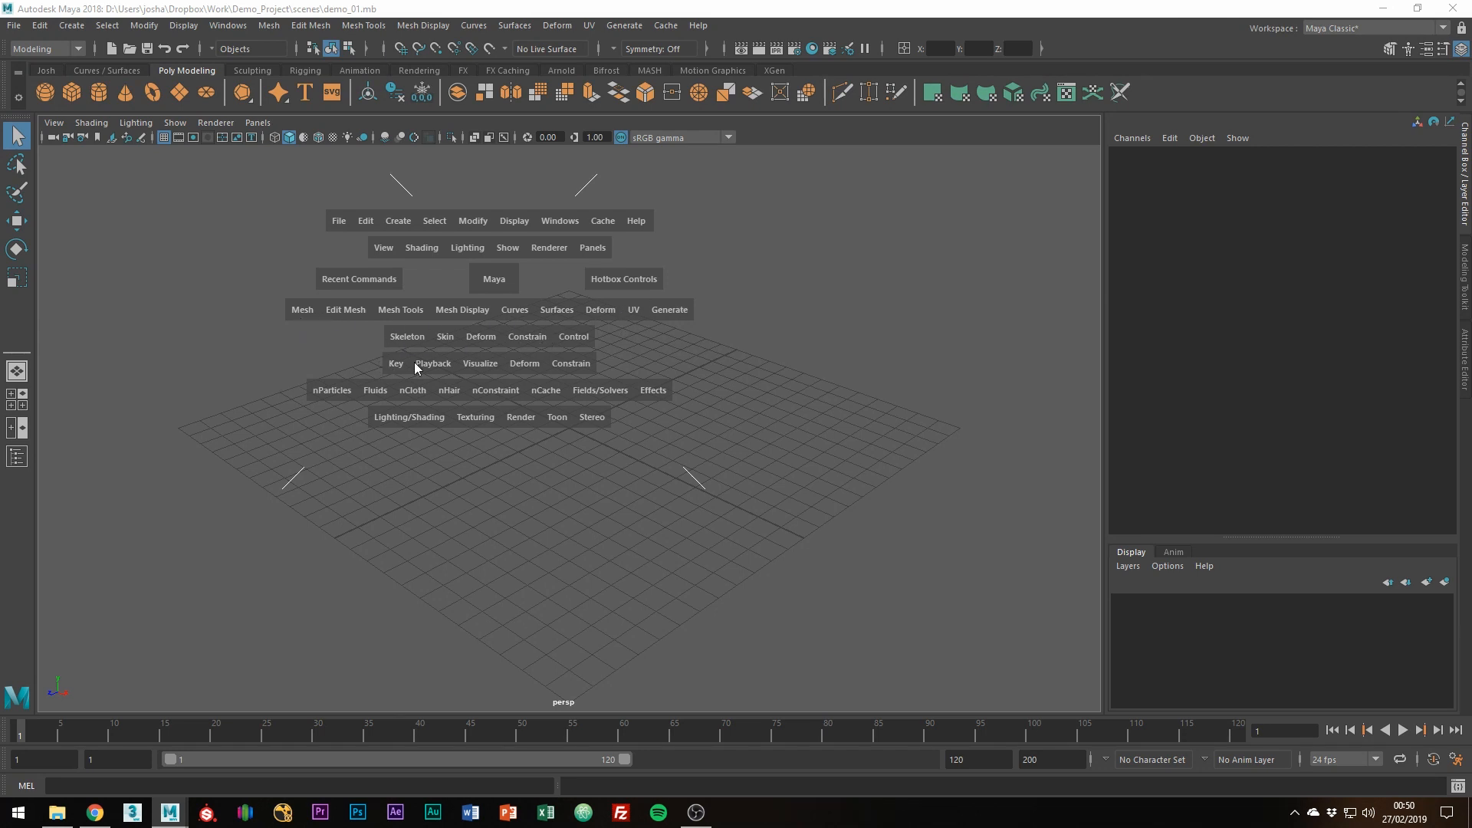
mouse_move(378, 435)
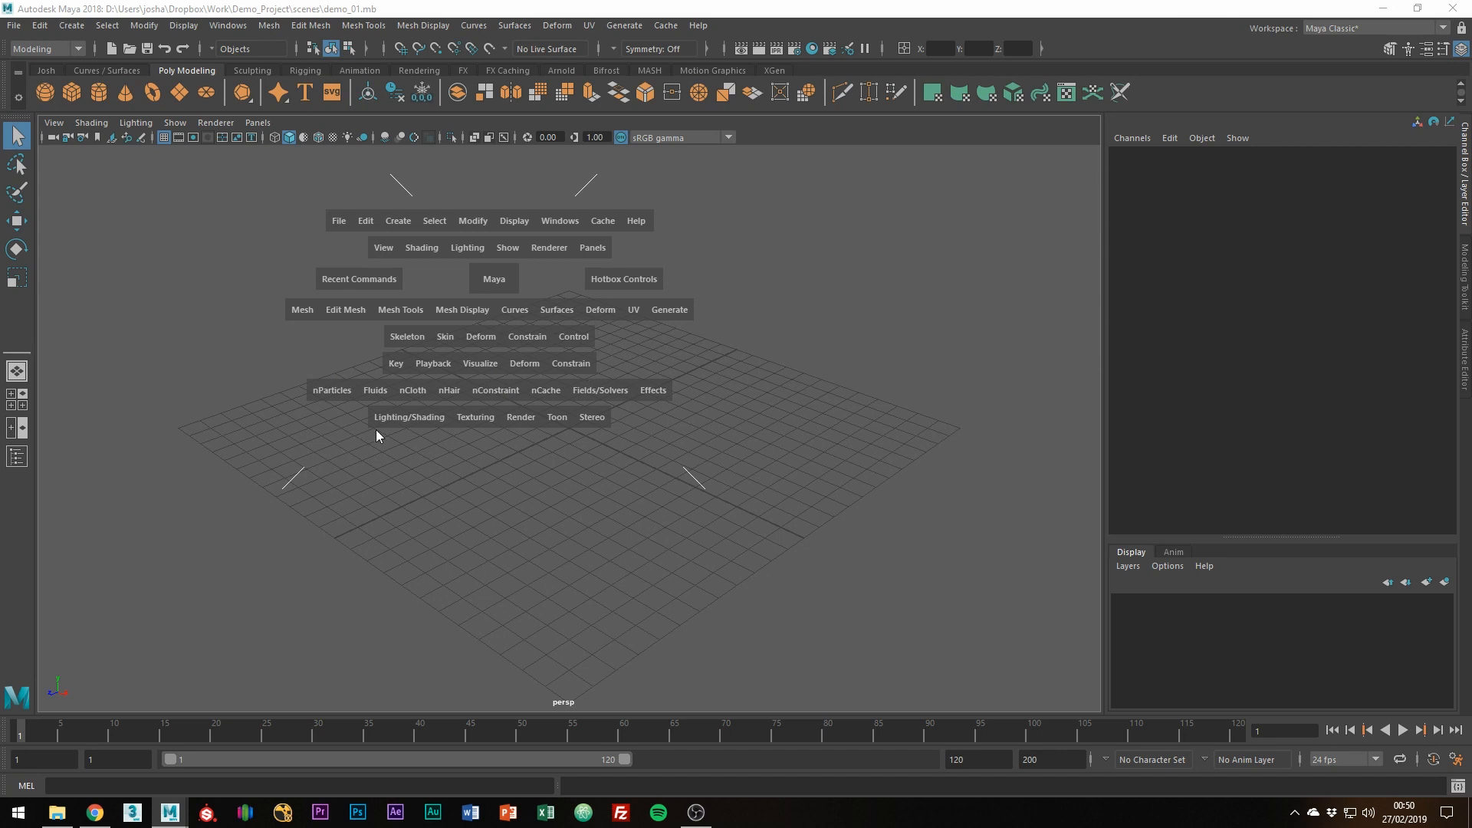
click(45, 49)
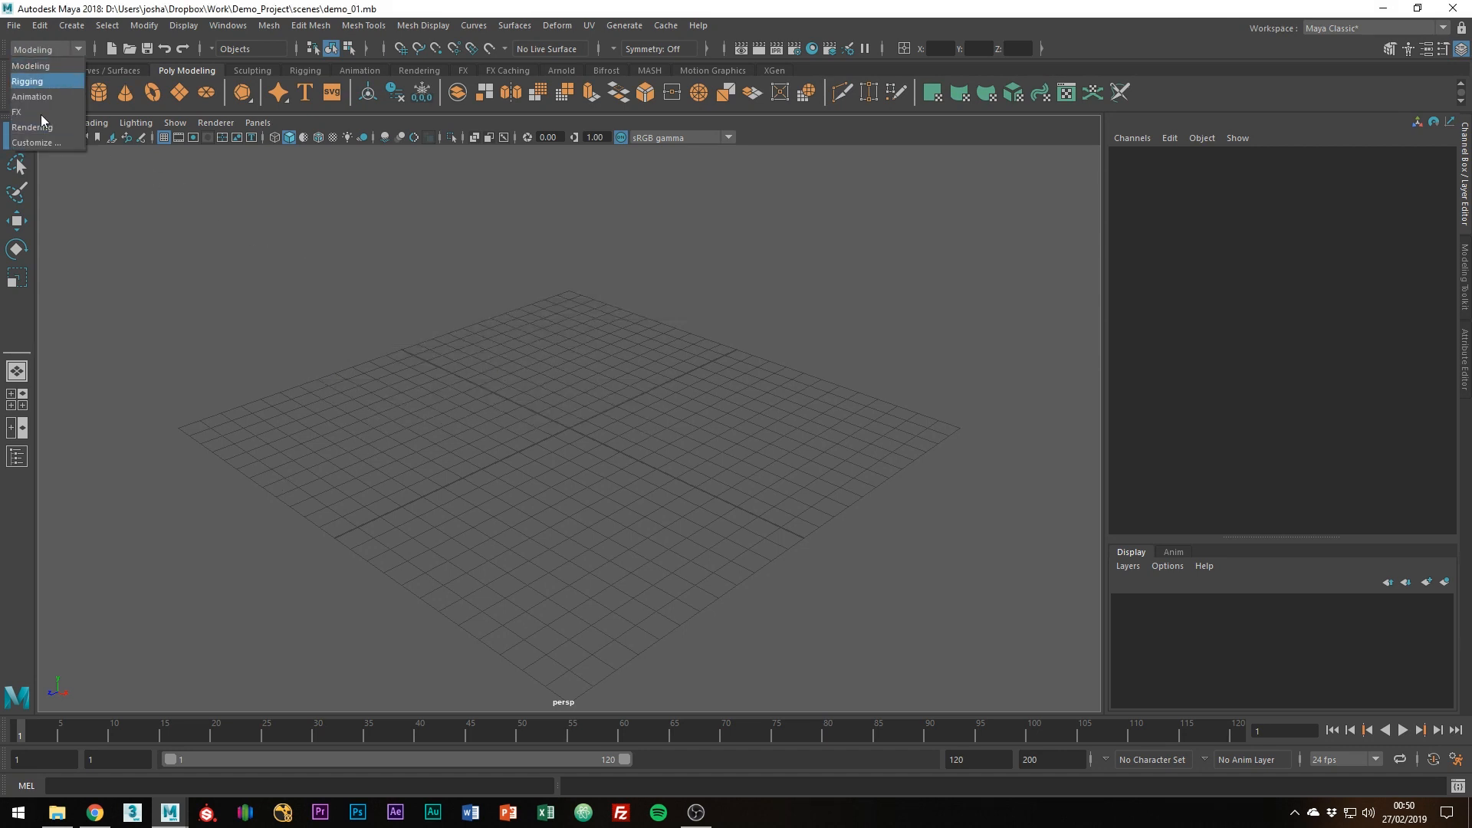
key(space)
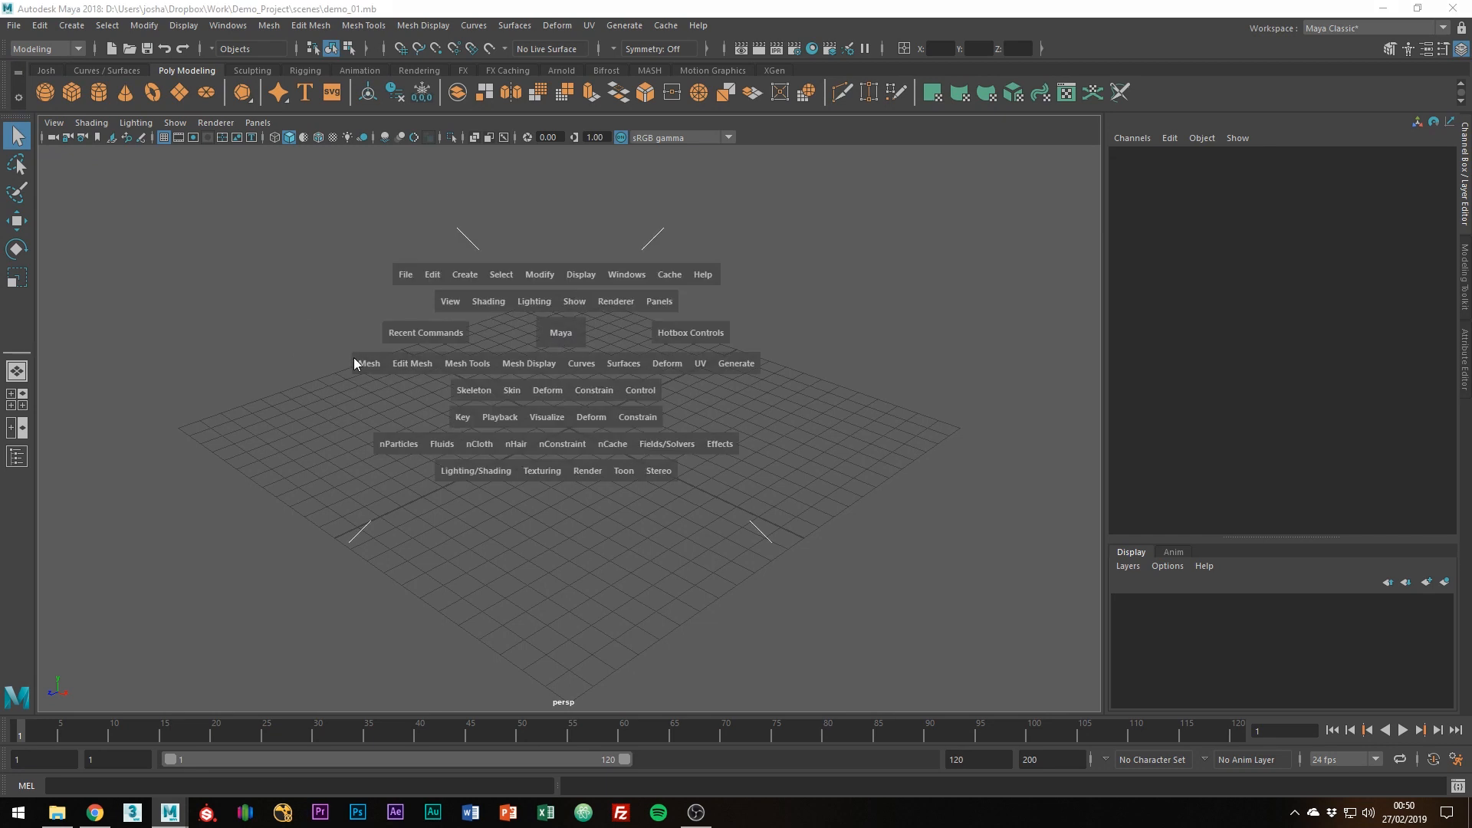
mouse_move(450, 450)
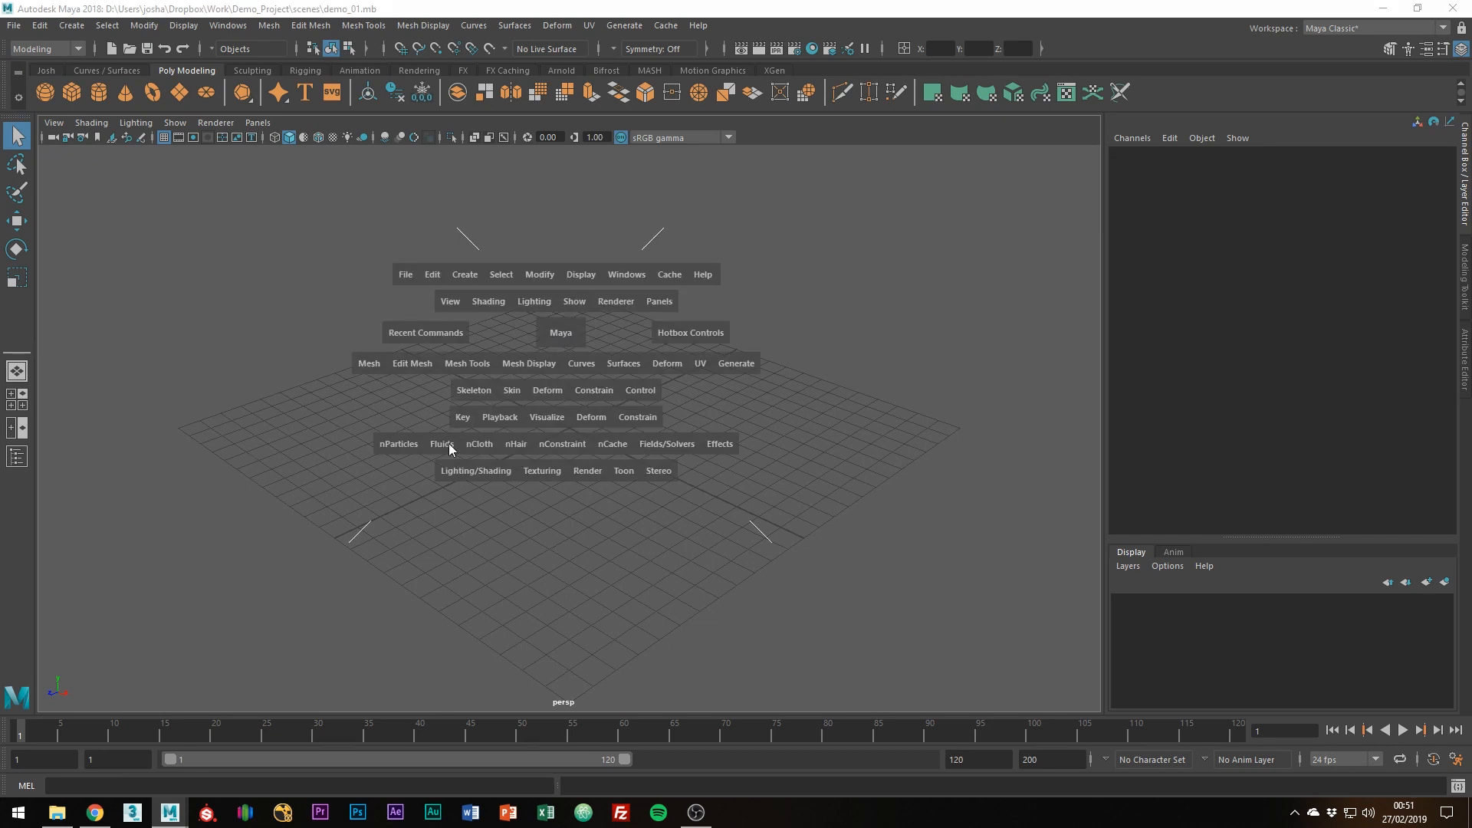
key(space)
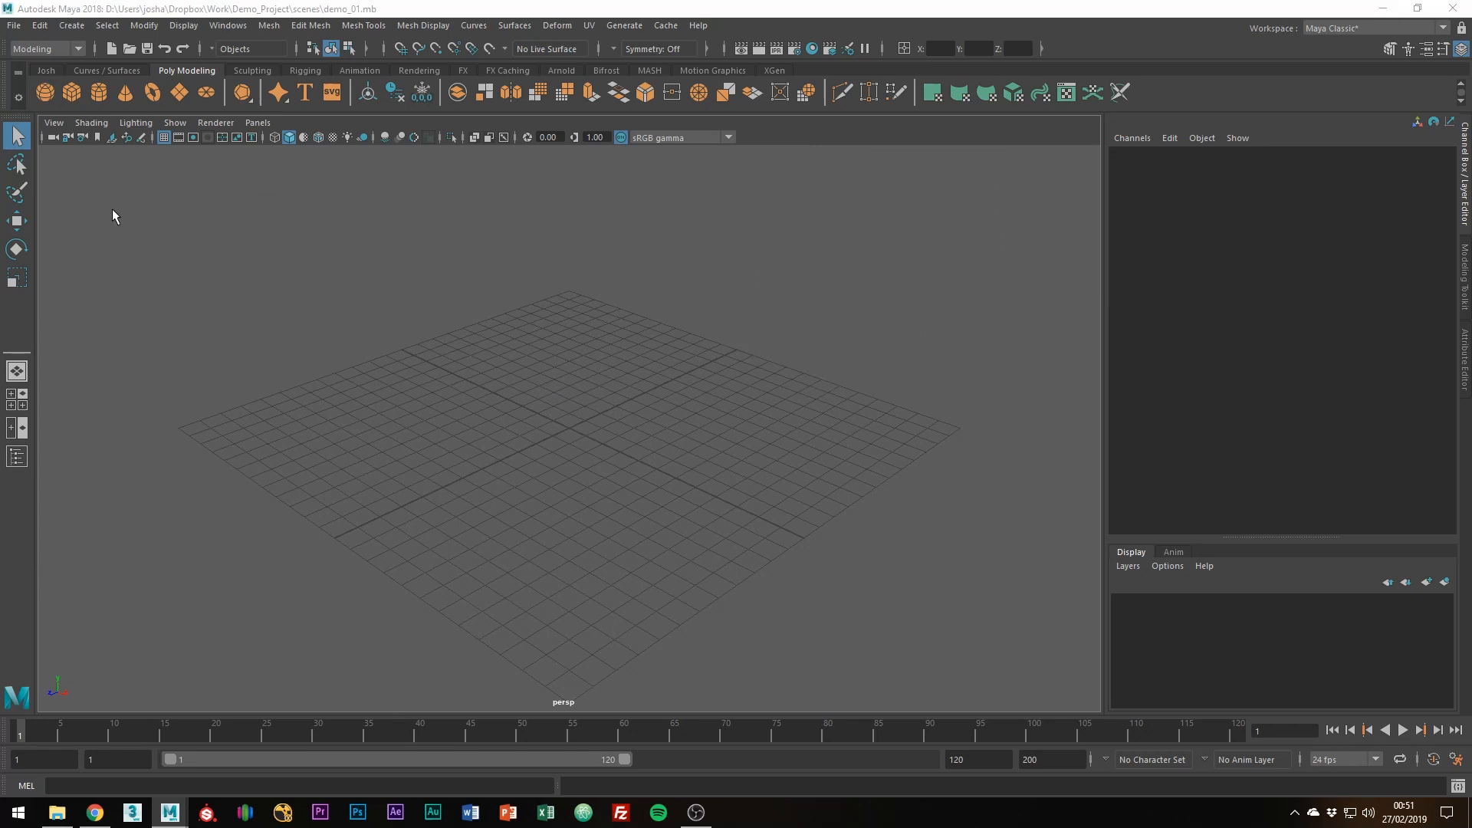
mouse_move(548, 330)
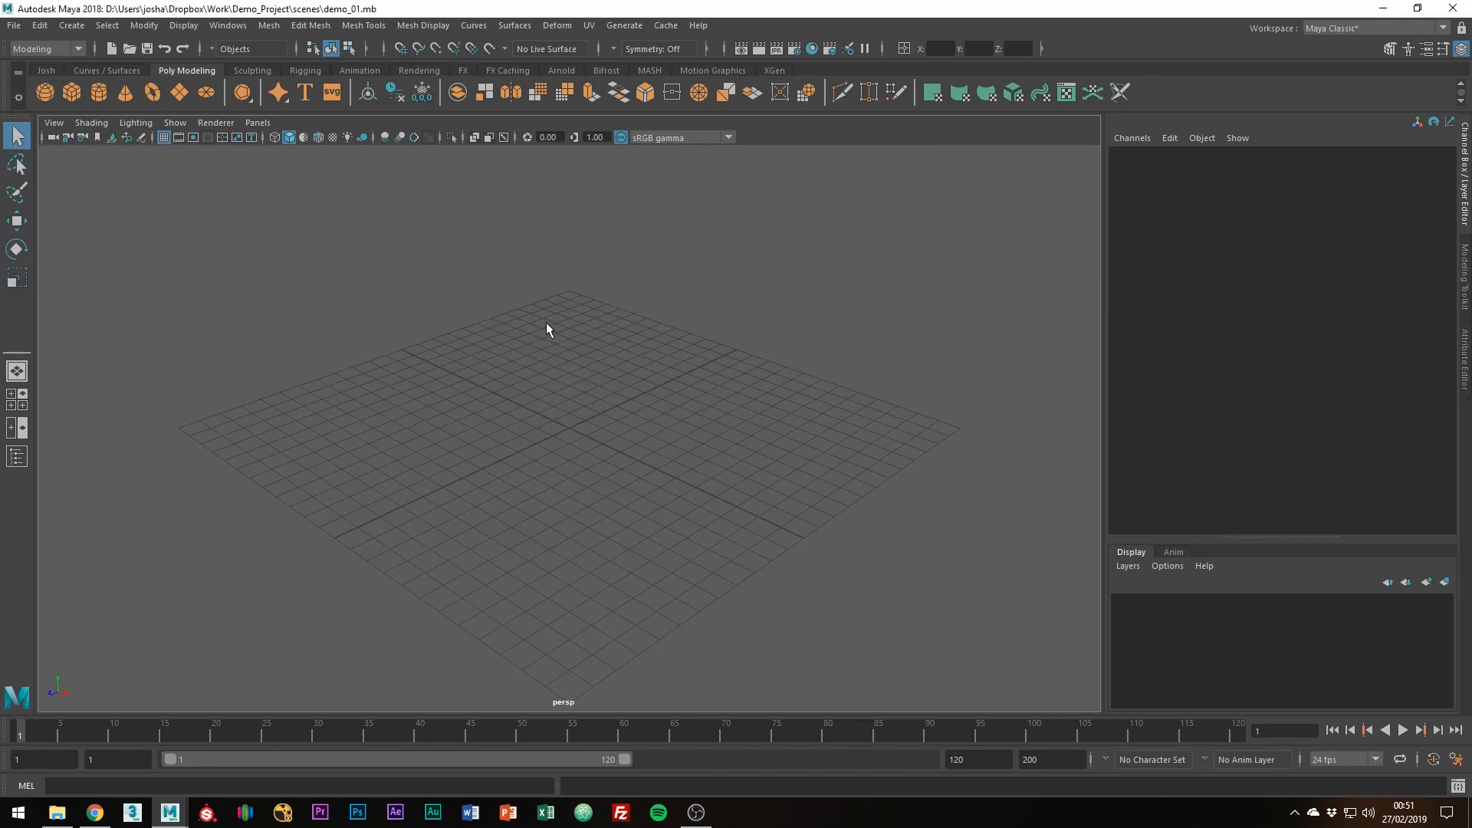
mouse_move(464, 401)
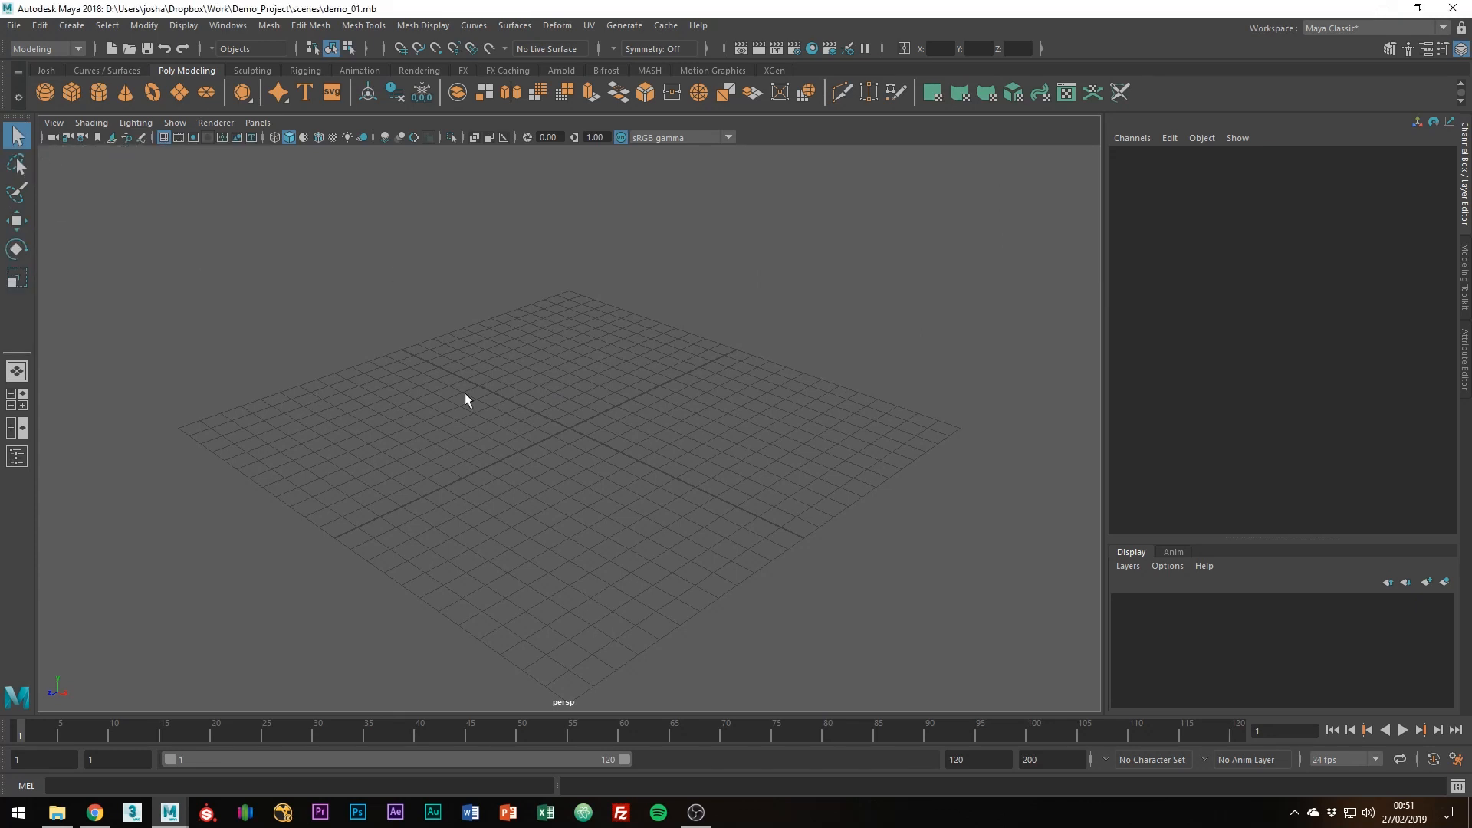
mouse_move(423, 142)
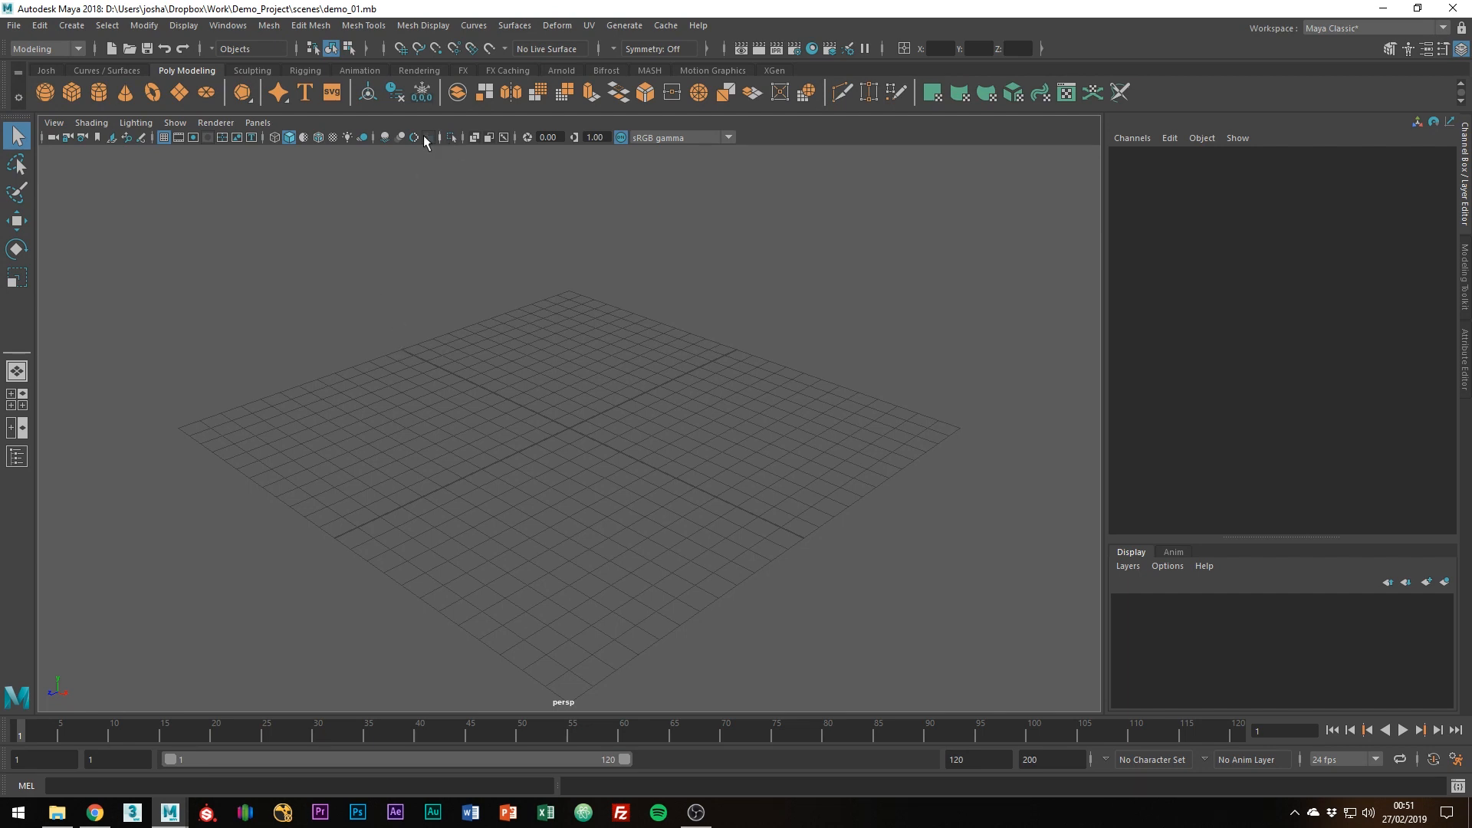
Switch the shelf to the Sculpting tab, then to the Rigging tab.
click(362, 26)
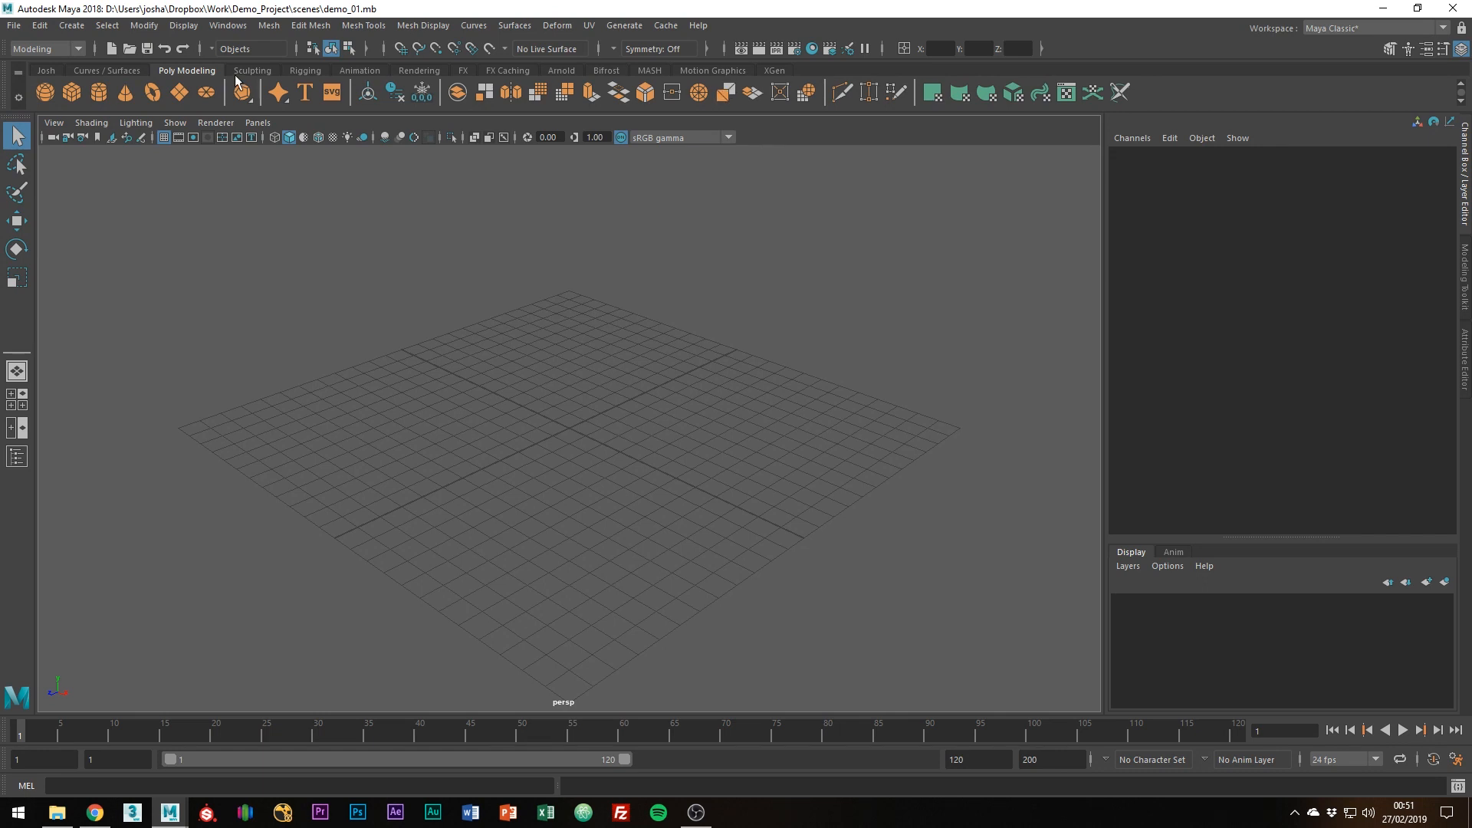
click(251, 71)
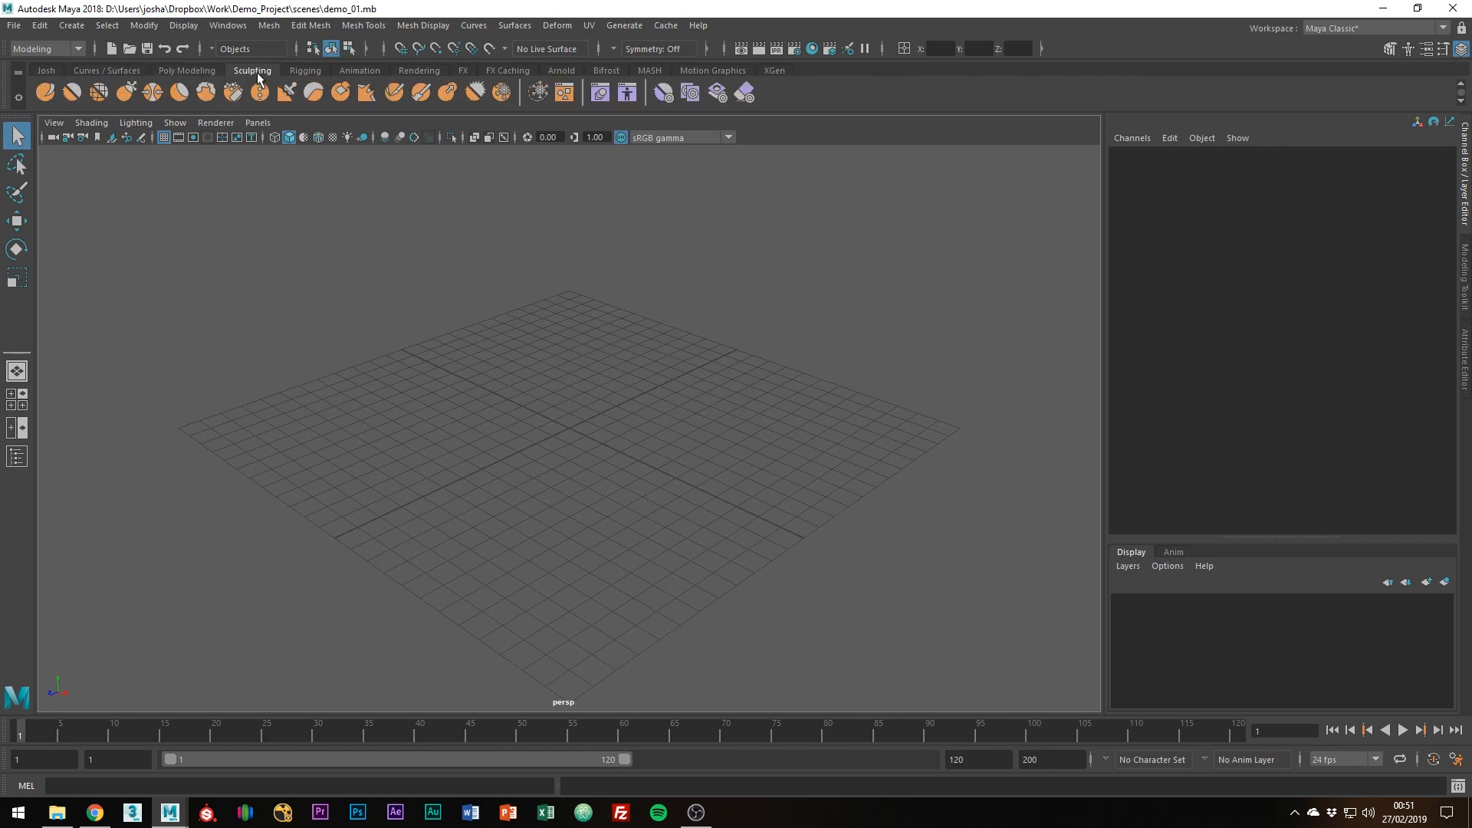
click(305, 70)
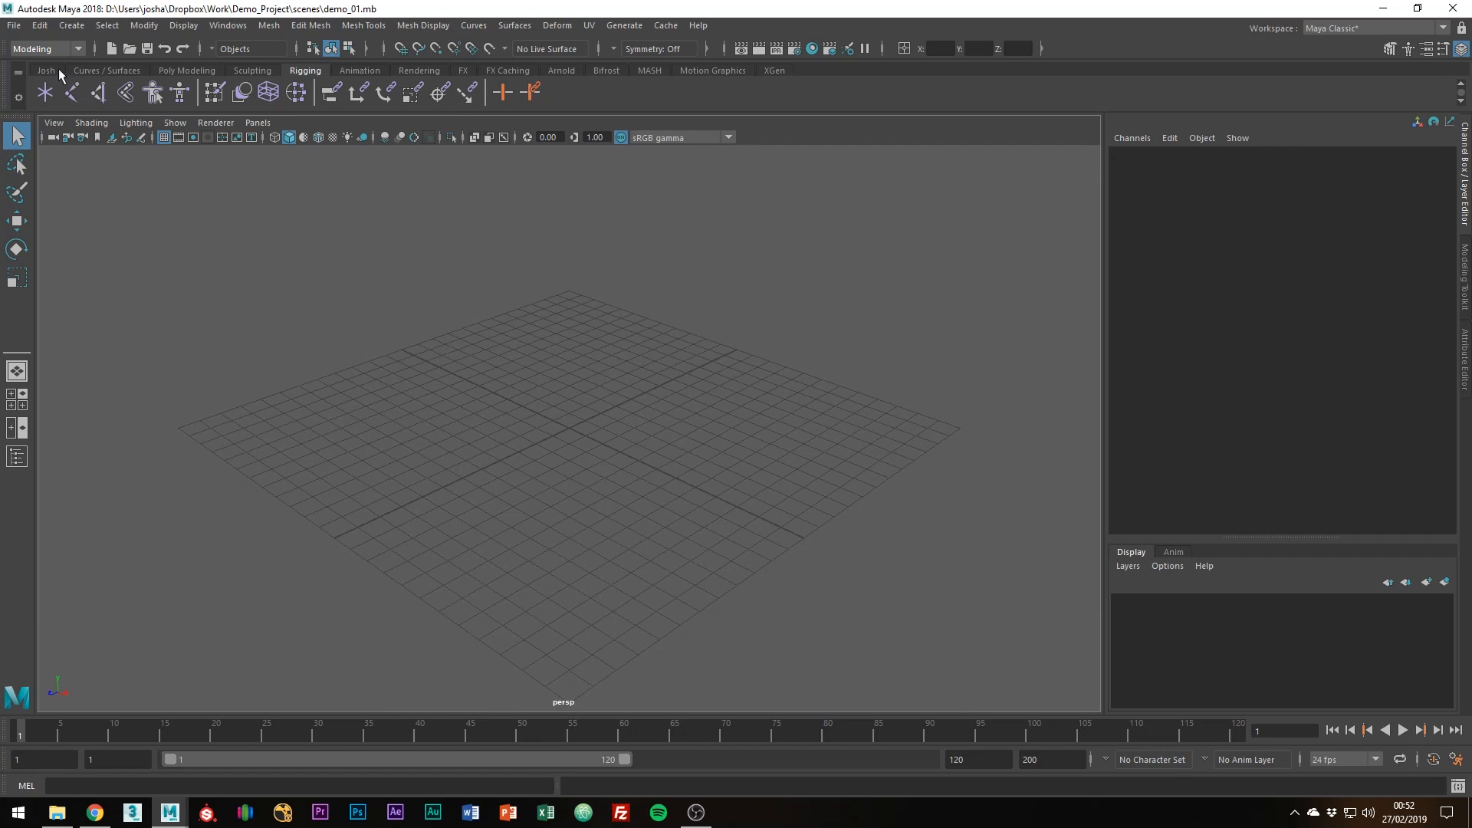
Switch to the custom Josh shelf tab.
click(44, 70)
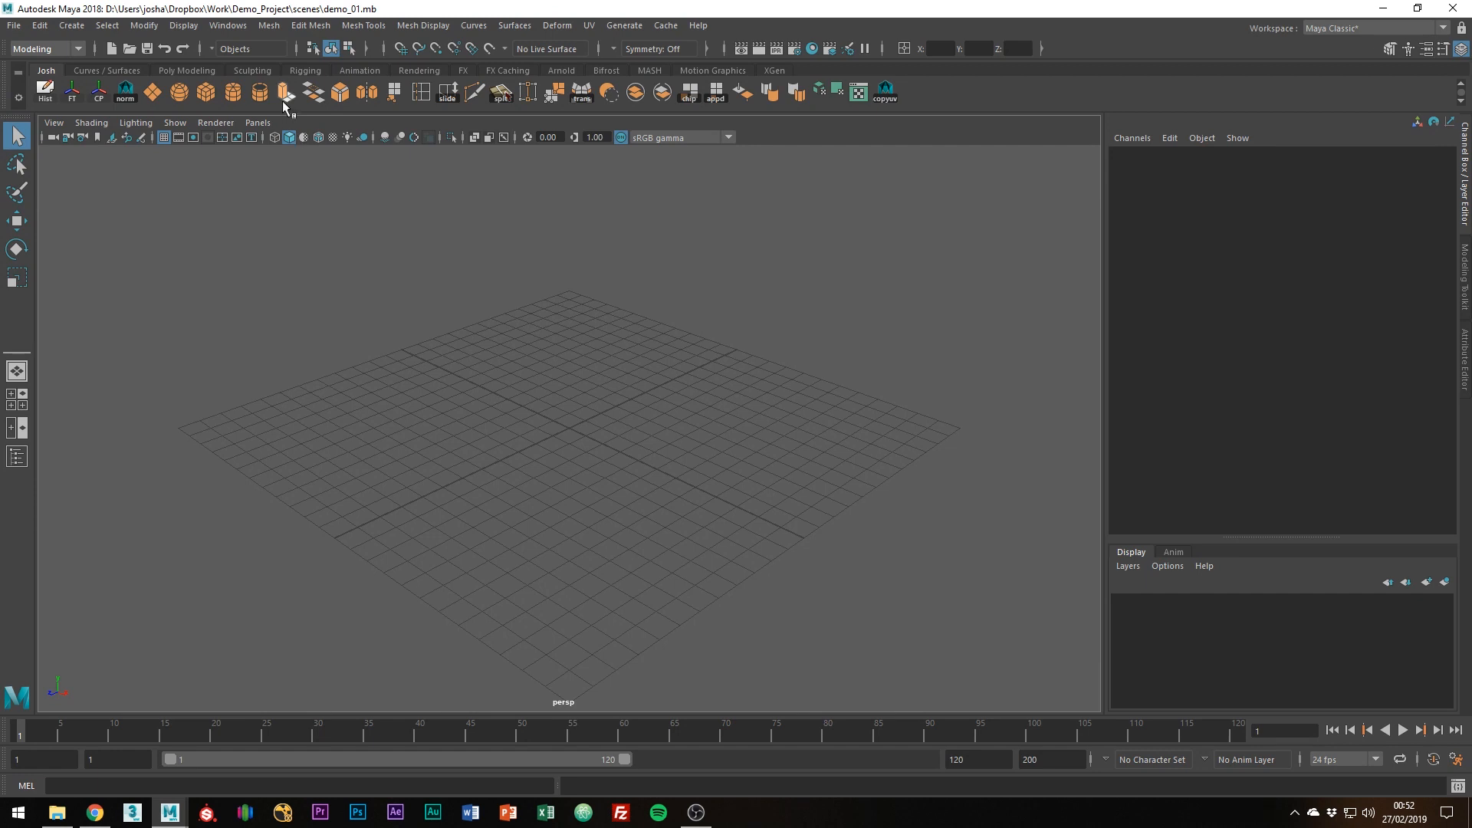
mouse_move(340, 93)
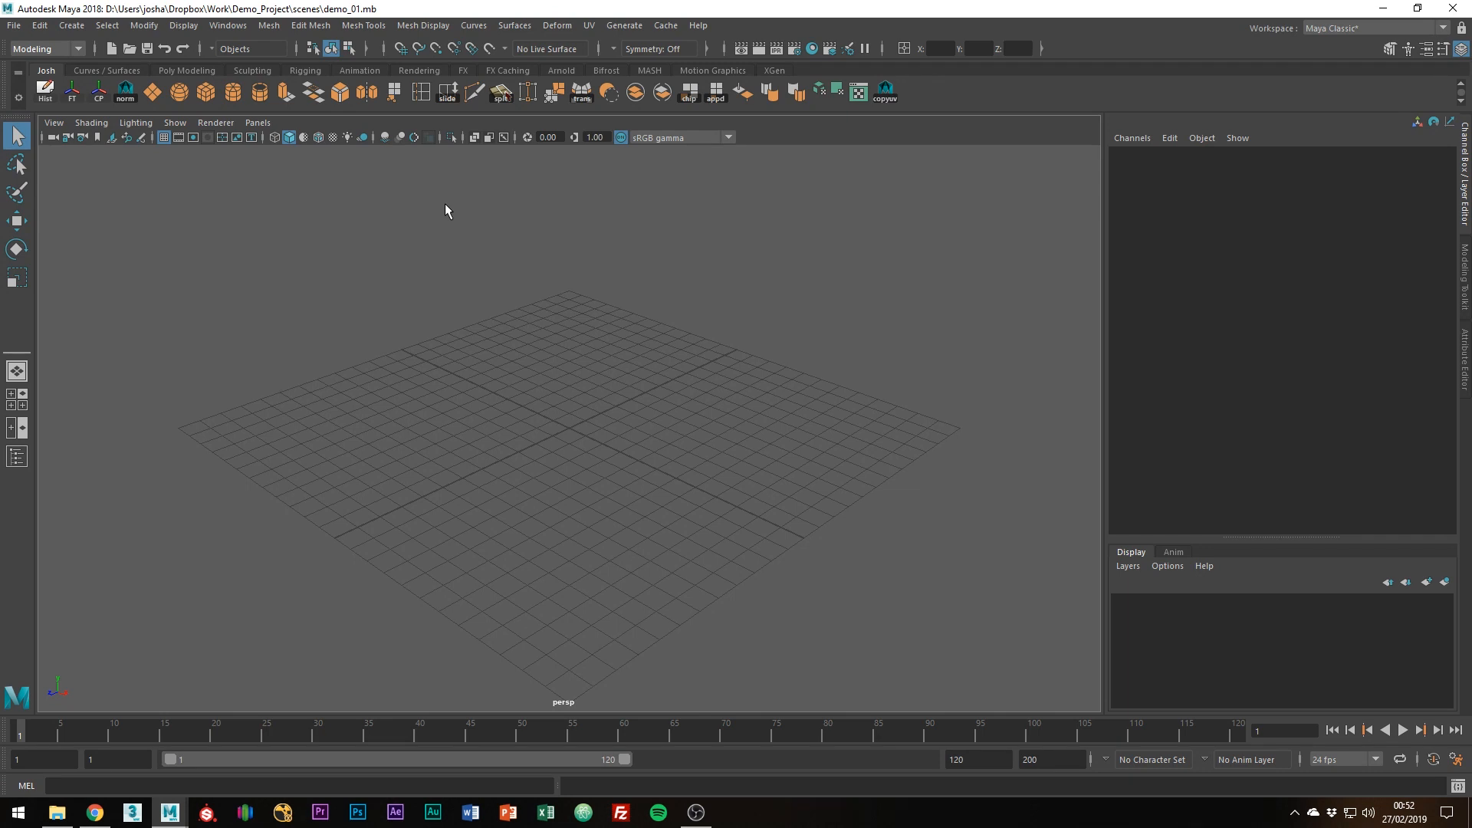
mouse_move(762, 138)
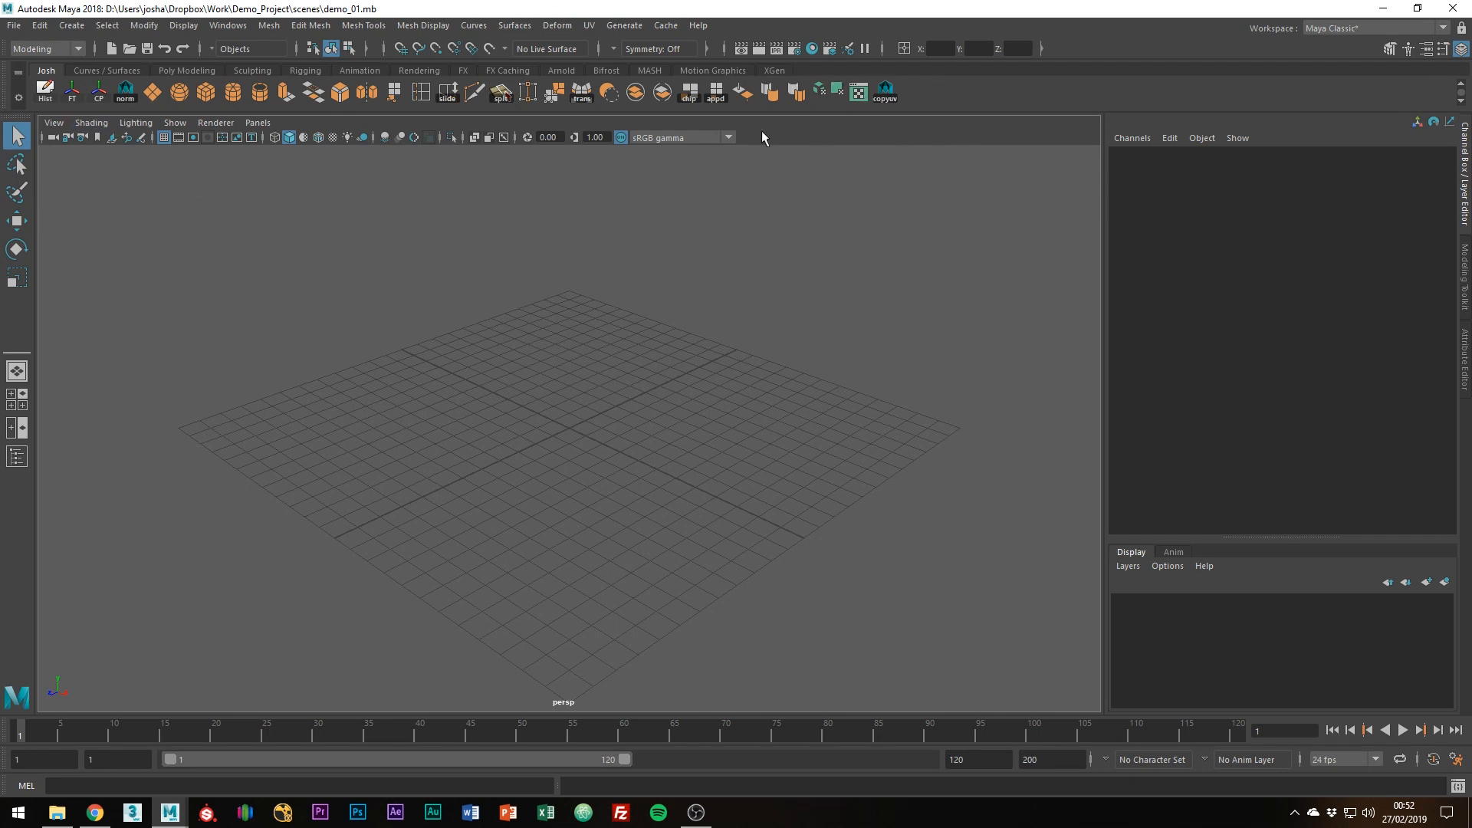
click(268, 26)
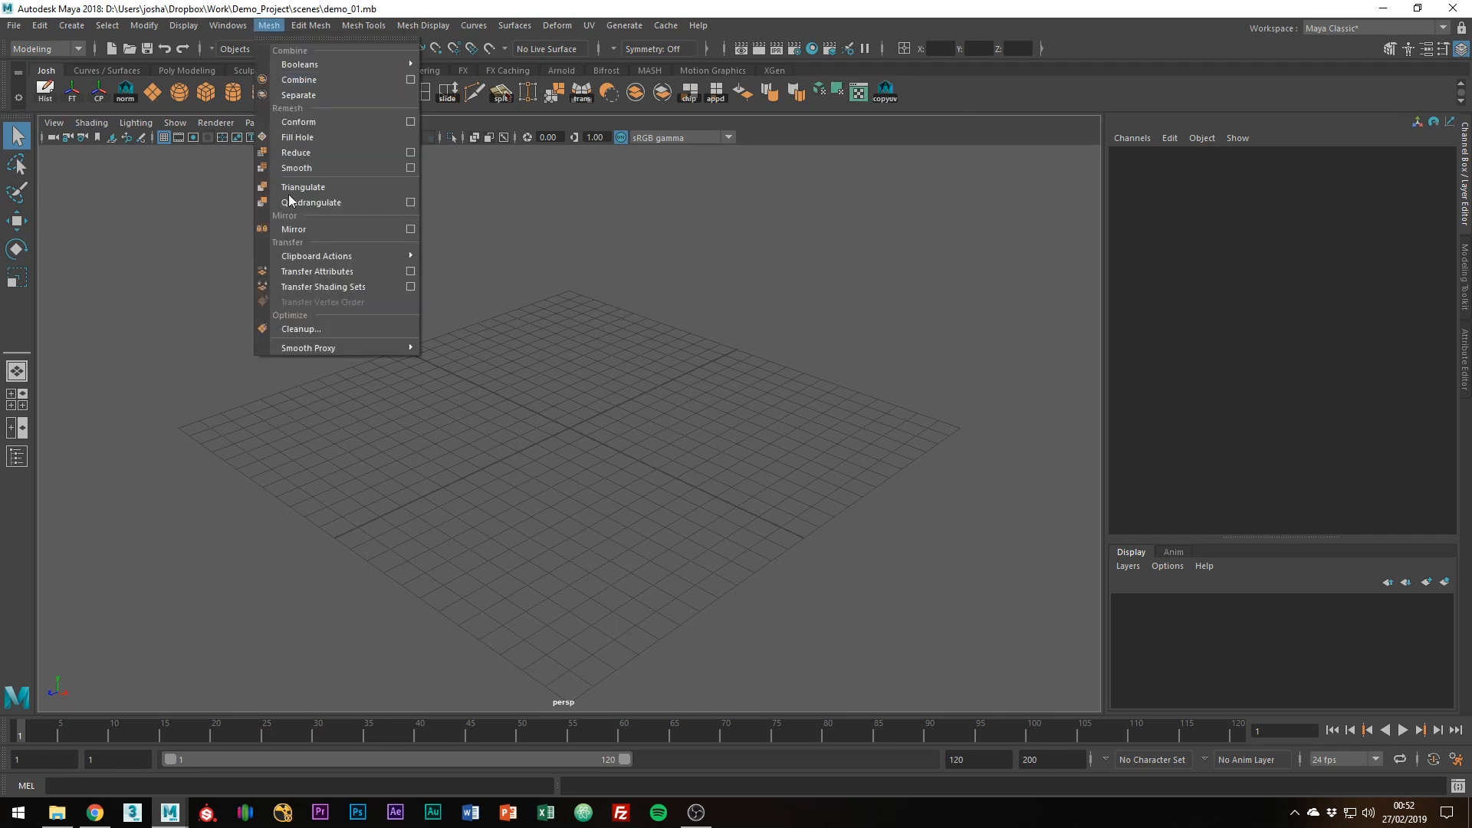
click(535, 361)
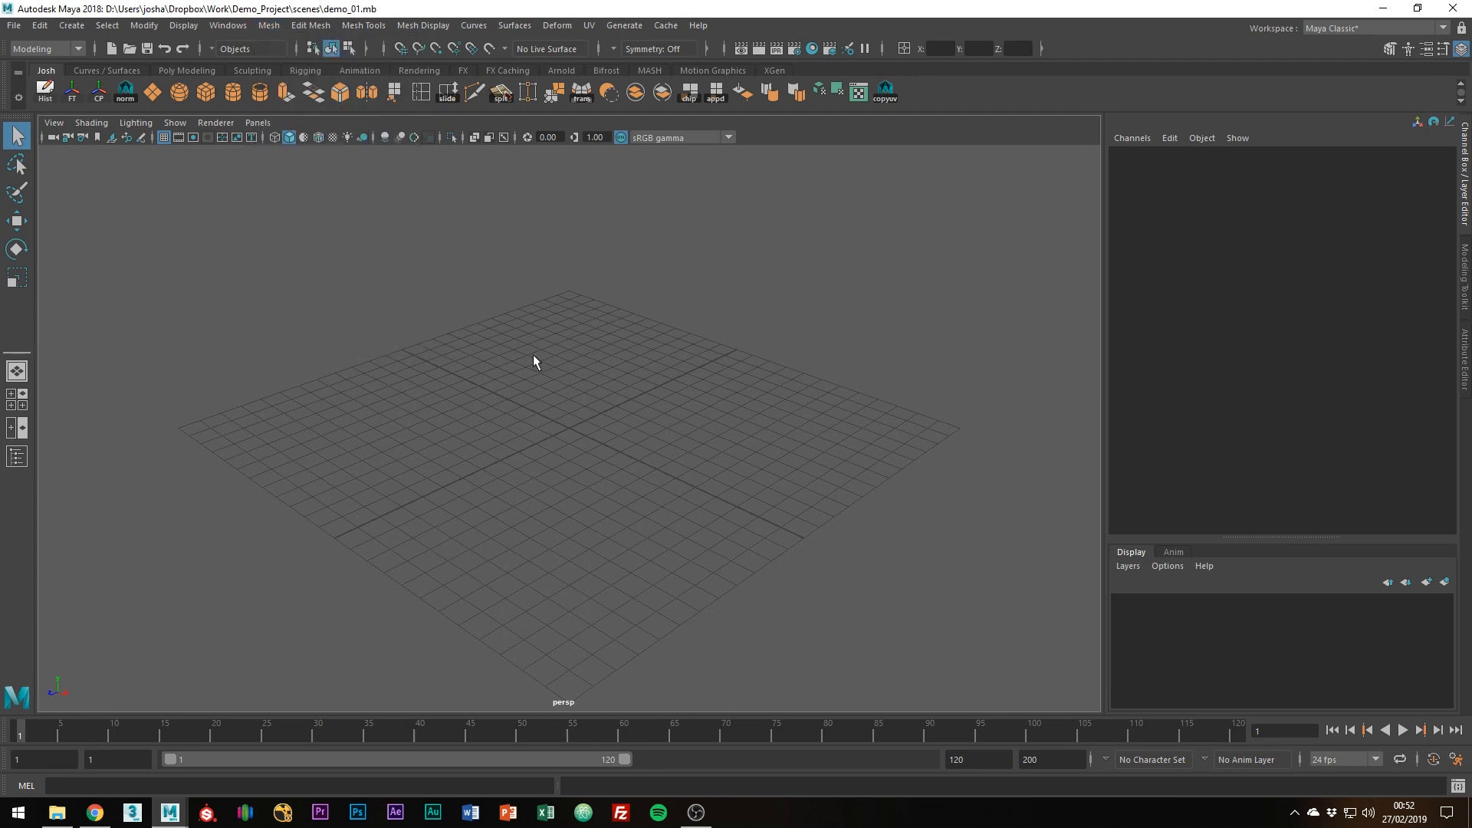
mouse_move(480, 433)
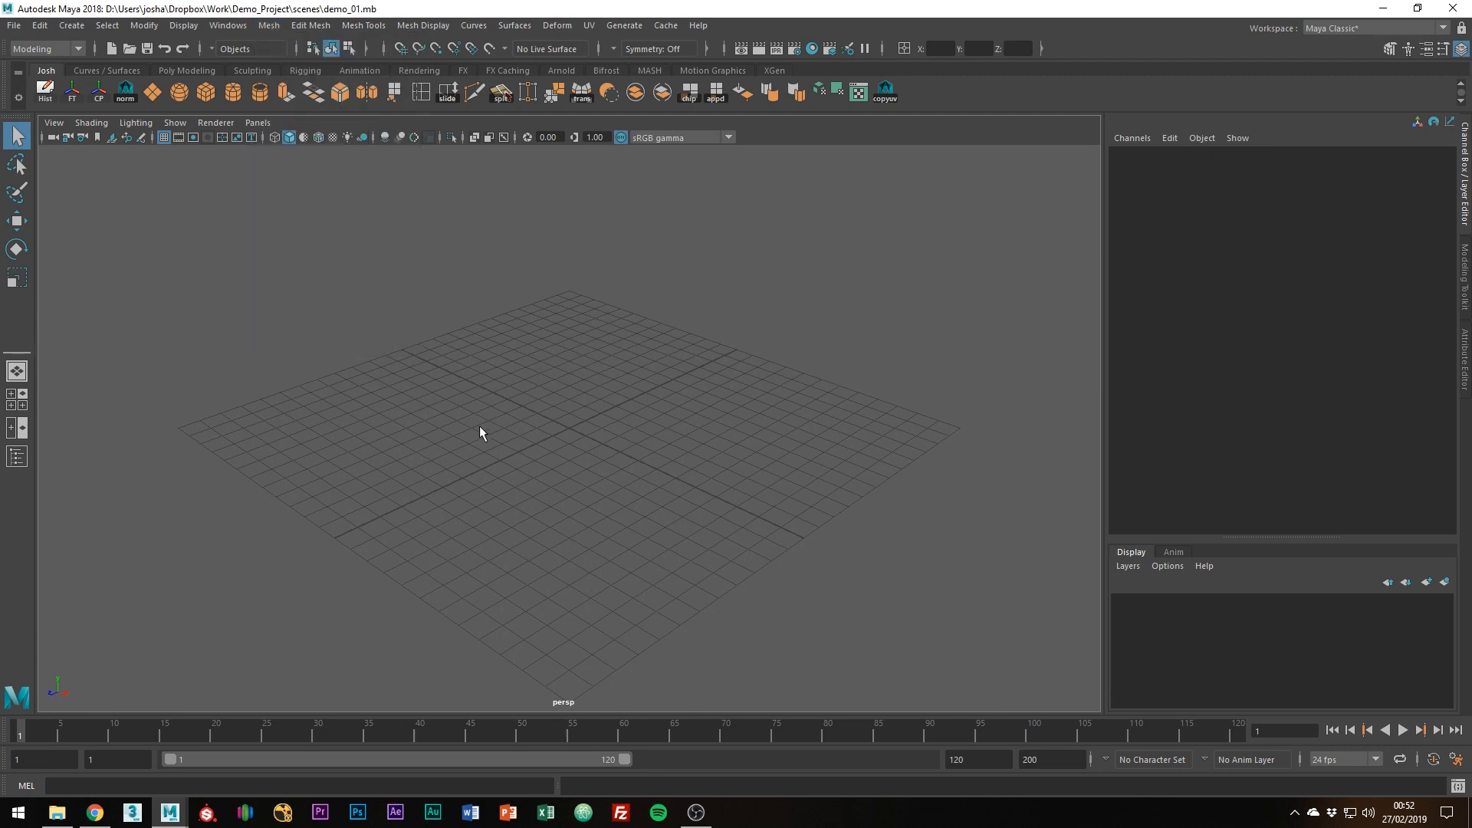
mouse_move(200, 271)
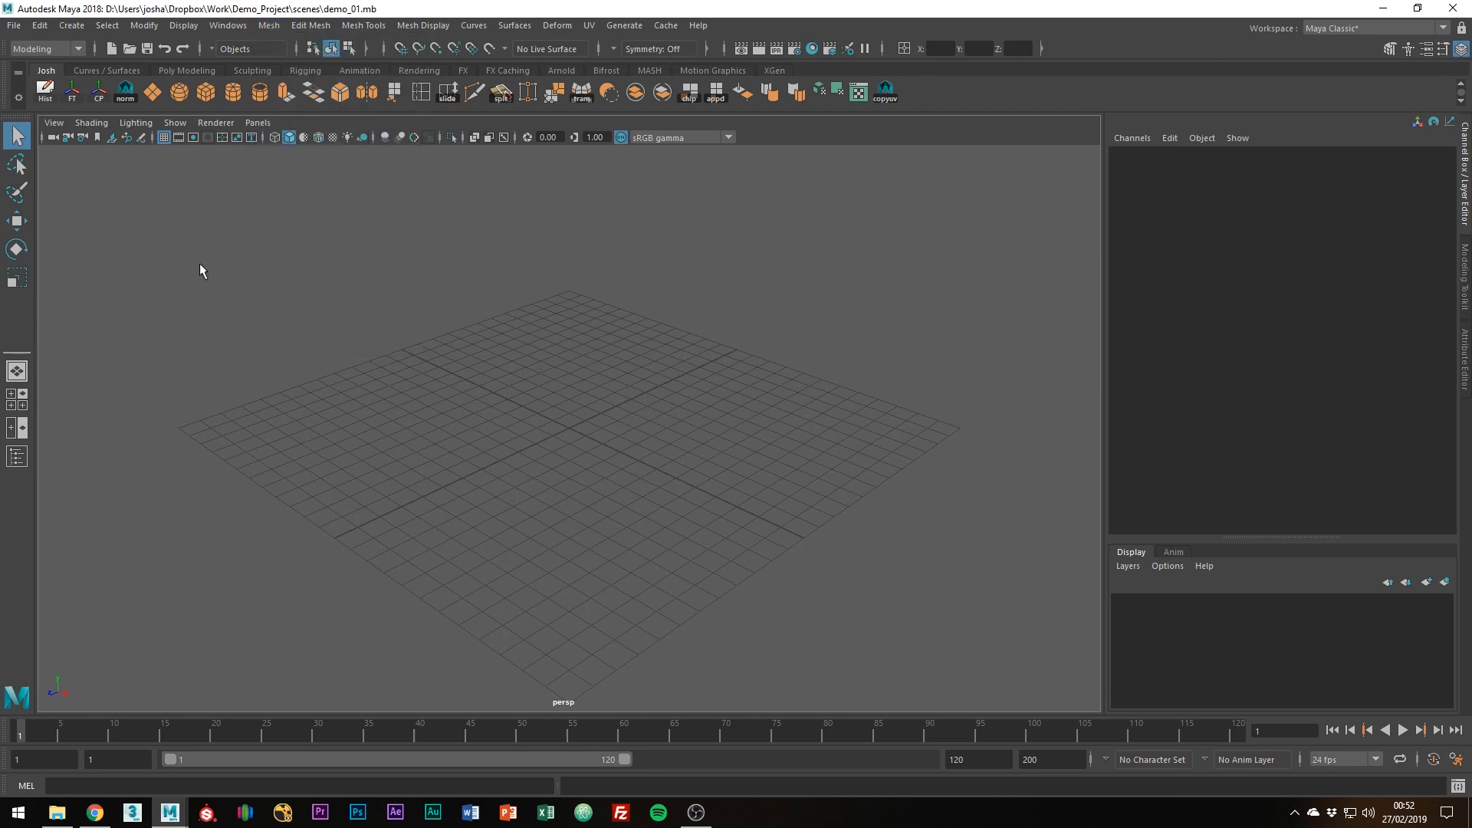